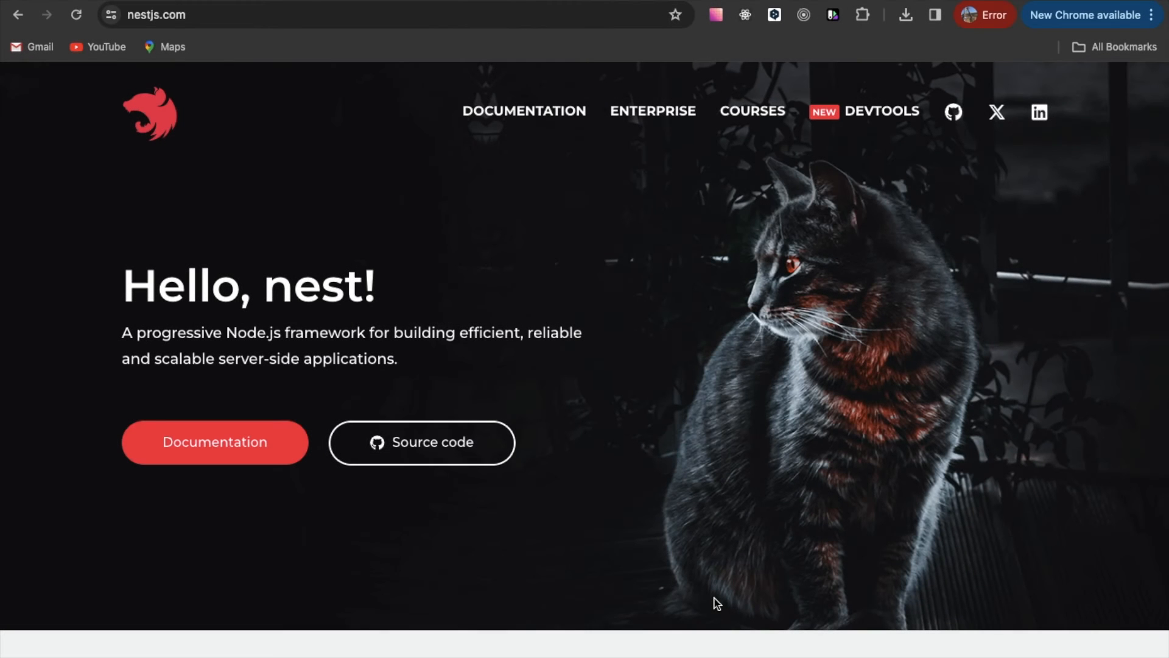
mouse_move(620, 381)
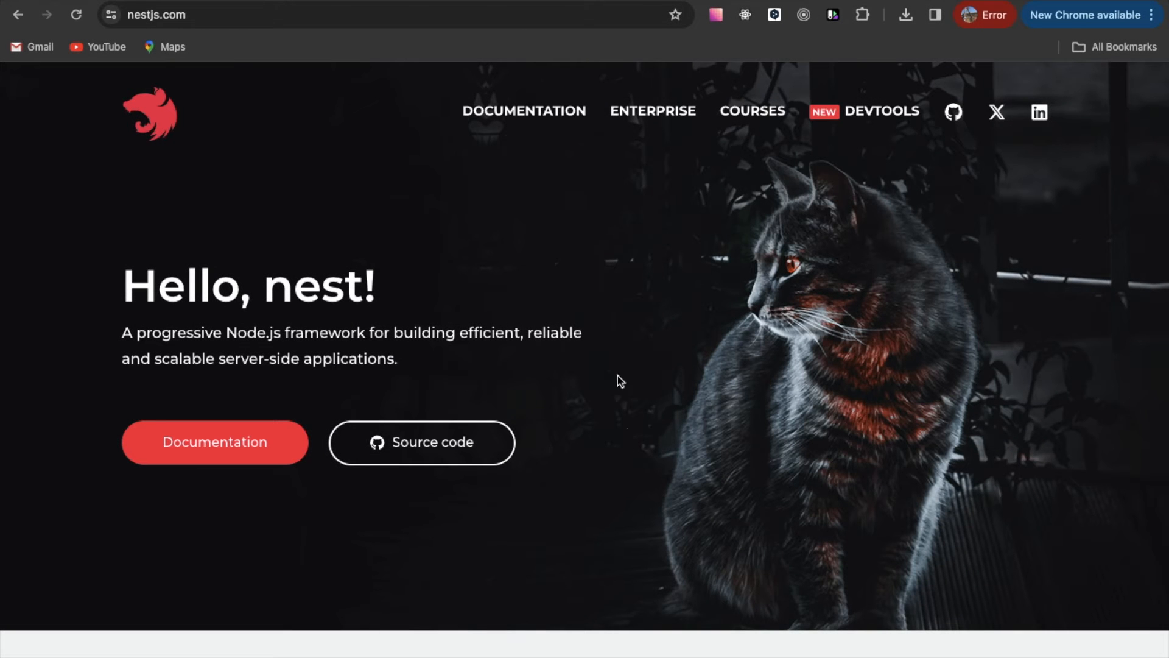
- Go to the NestJS documentation site and read through the First steps article
scroll("down", 3)
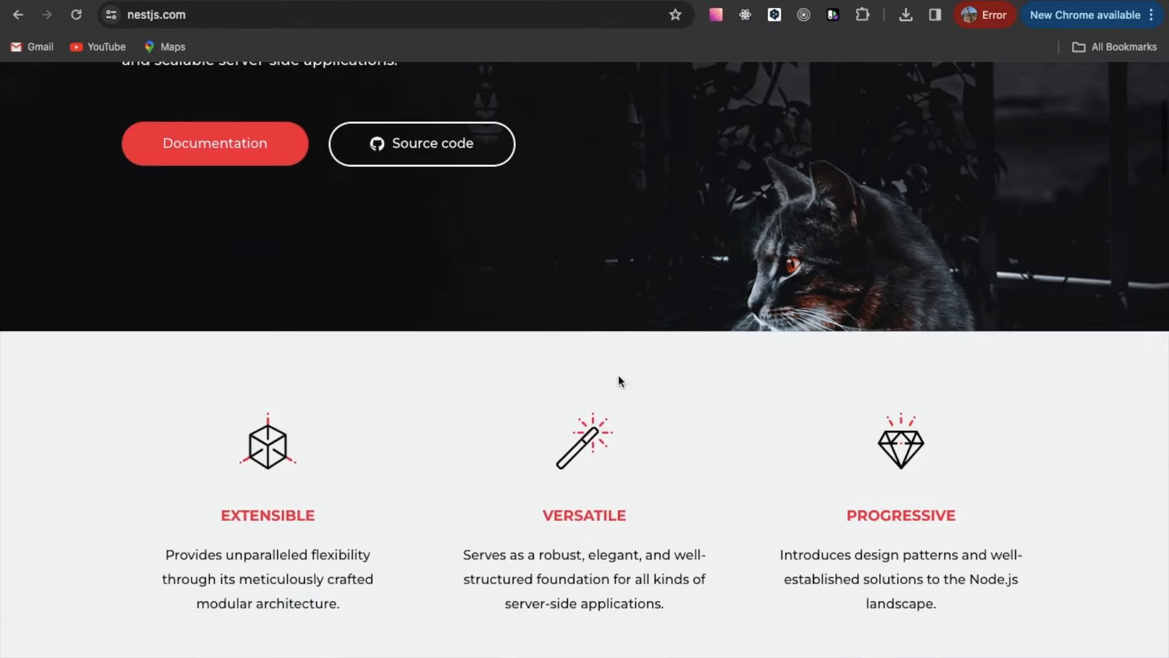
scroll("down", 3)
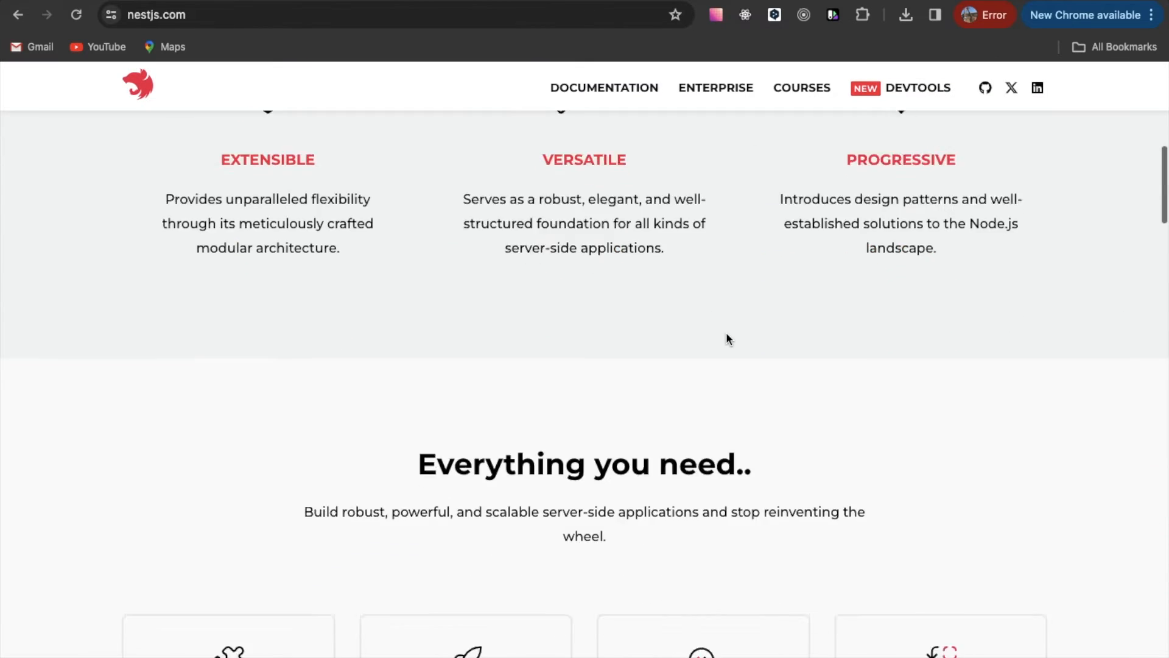
scroll("down", 3)
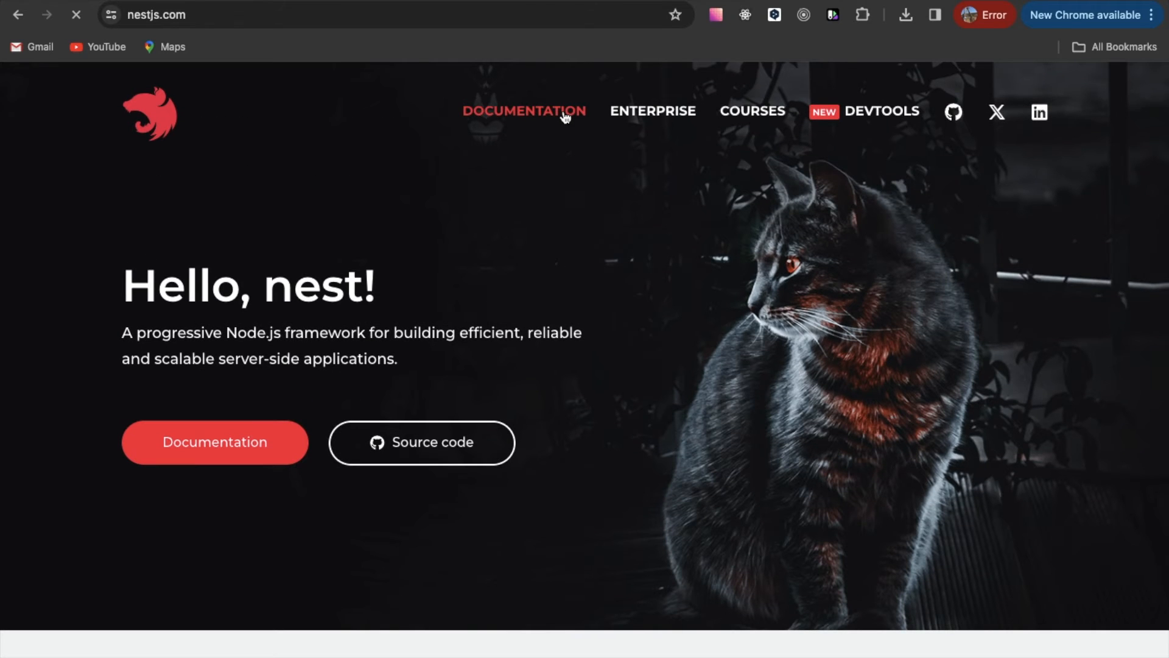
left_click(524, 110)
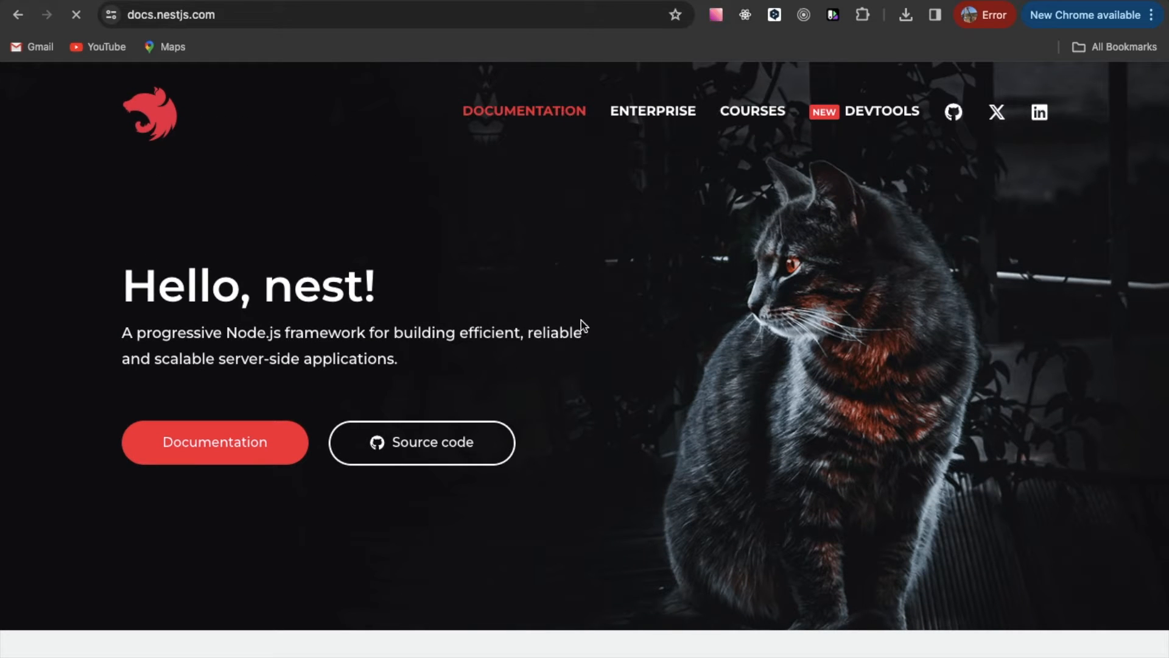
left_click(214, 441)
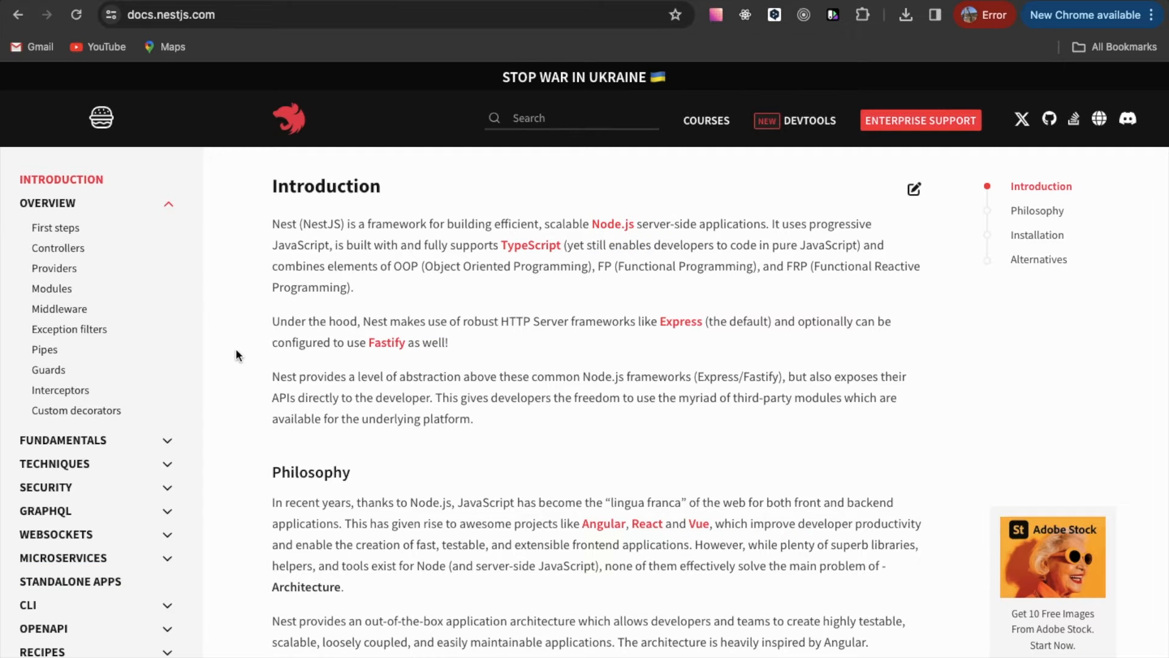
left_click(54, 228)
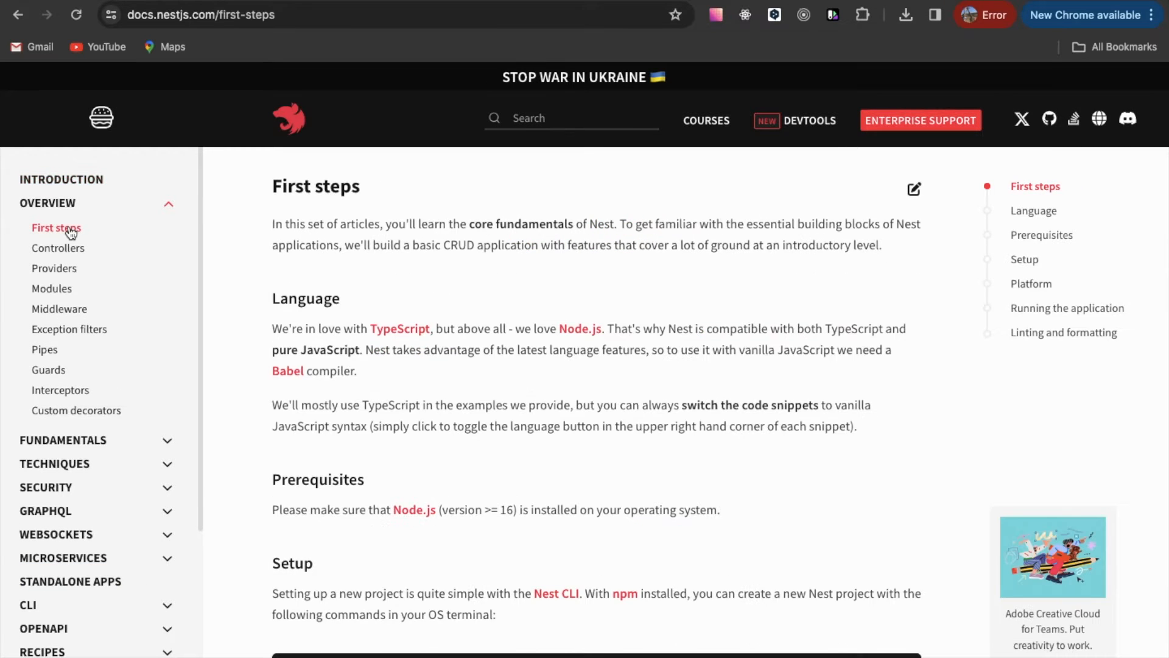
scroll("down", 3)
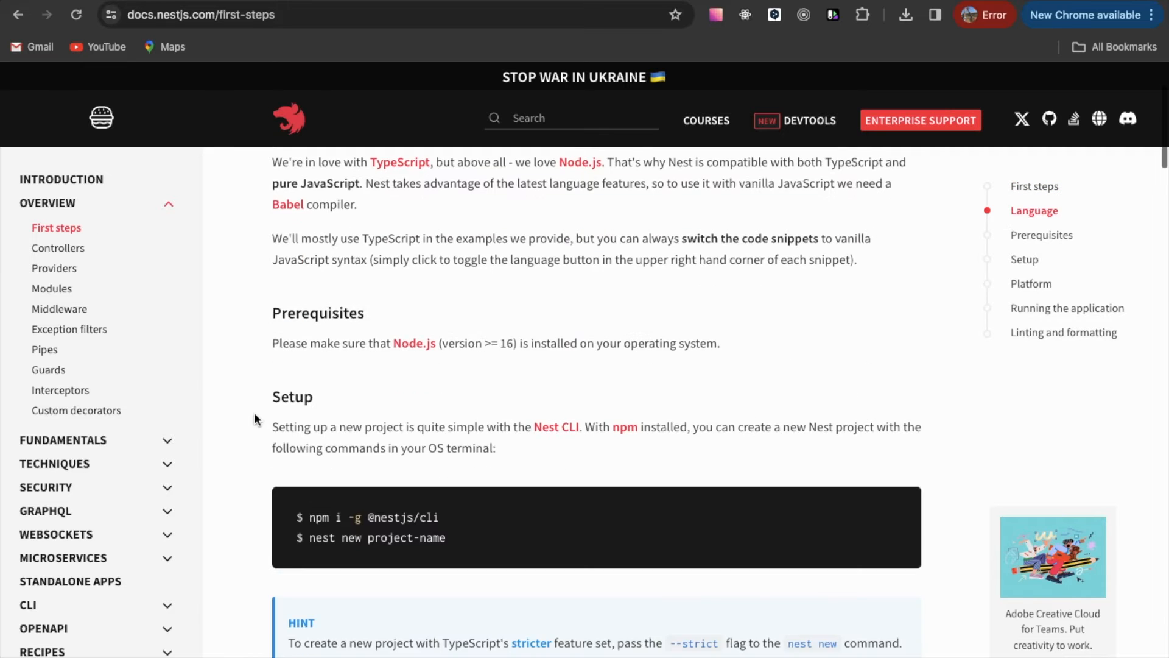
scroll("down", 3)
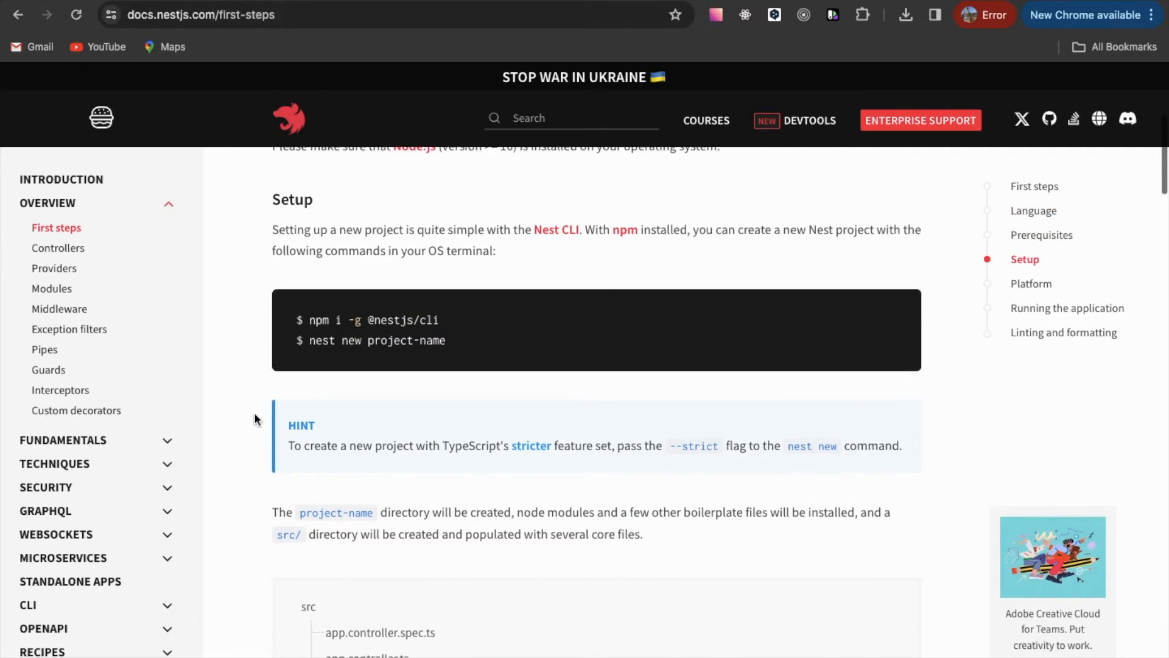
scroll("down", 3)
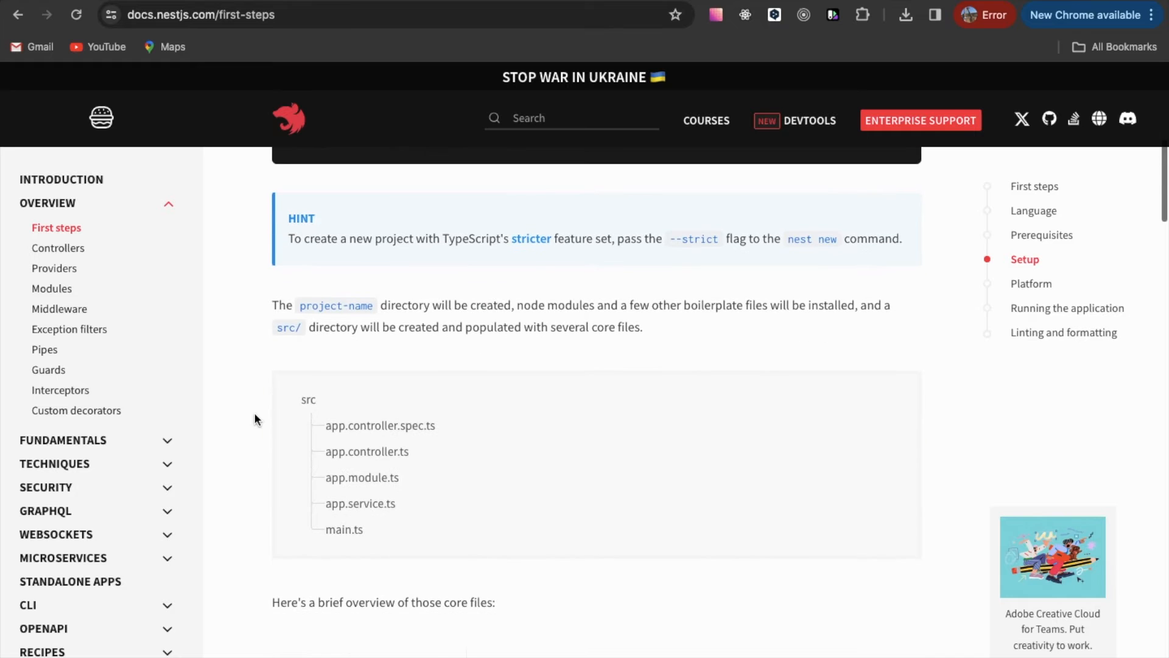
scroll("down", 3)
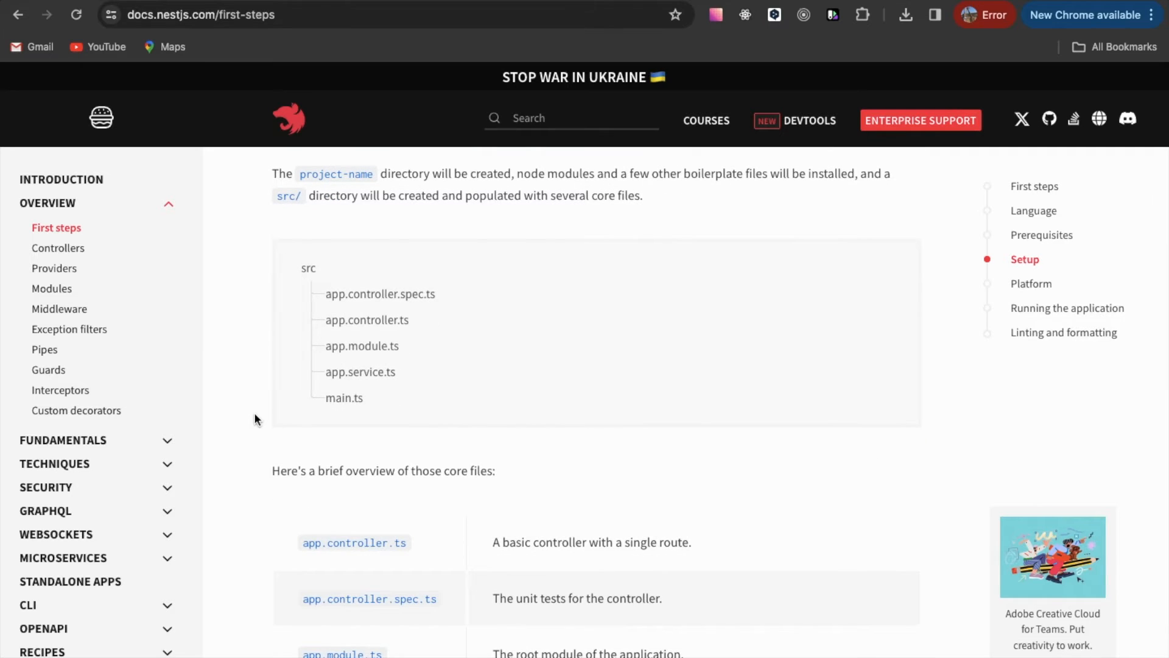
scroll("down", 3)
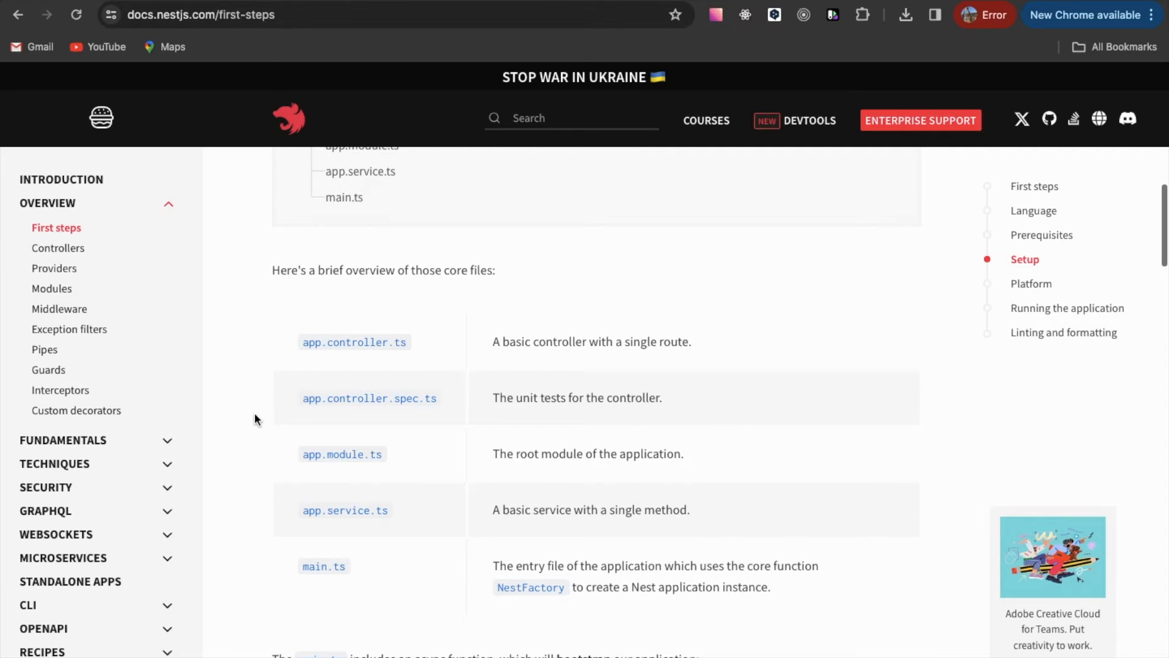
scroll("down", 3)
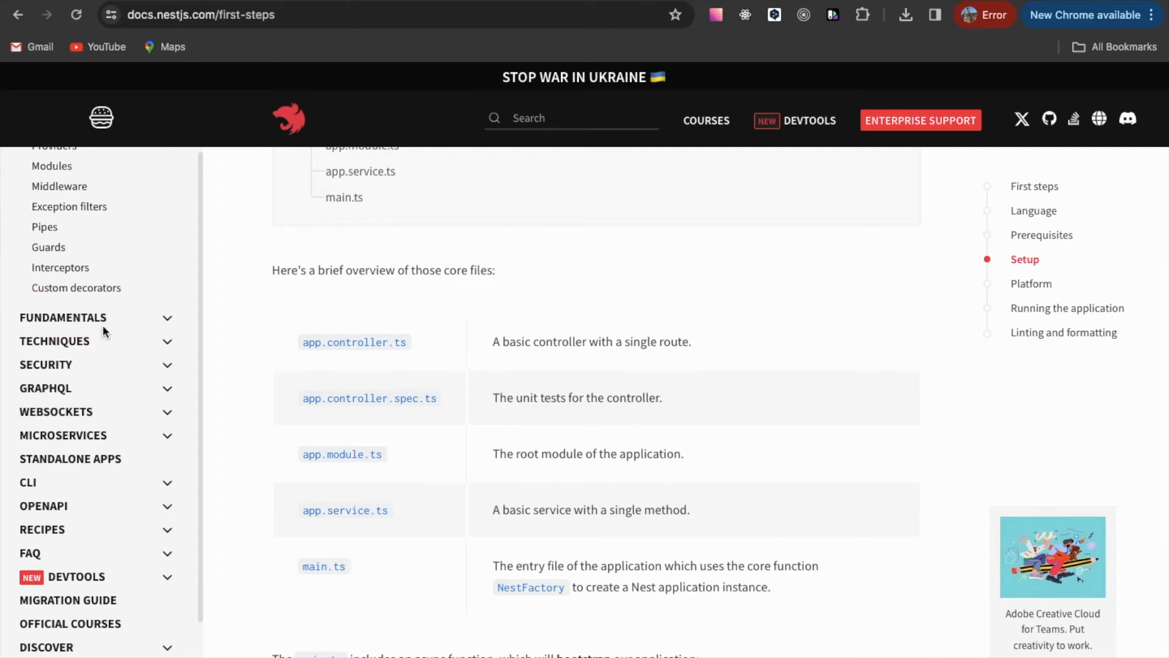
- Expand the Techniques section in the docs sidebar to reach the Mongo chapter
left_click(63, 316)
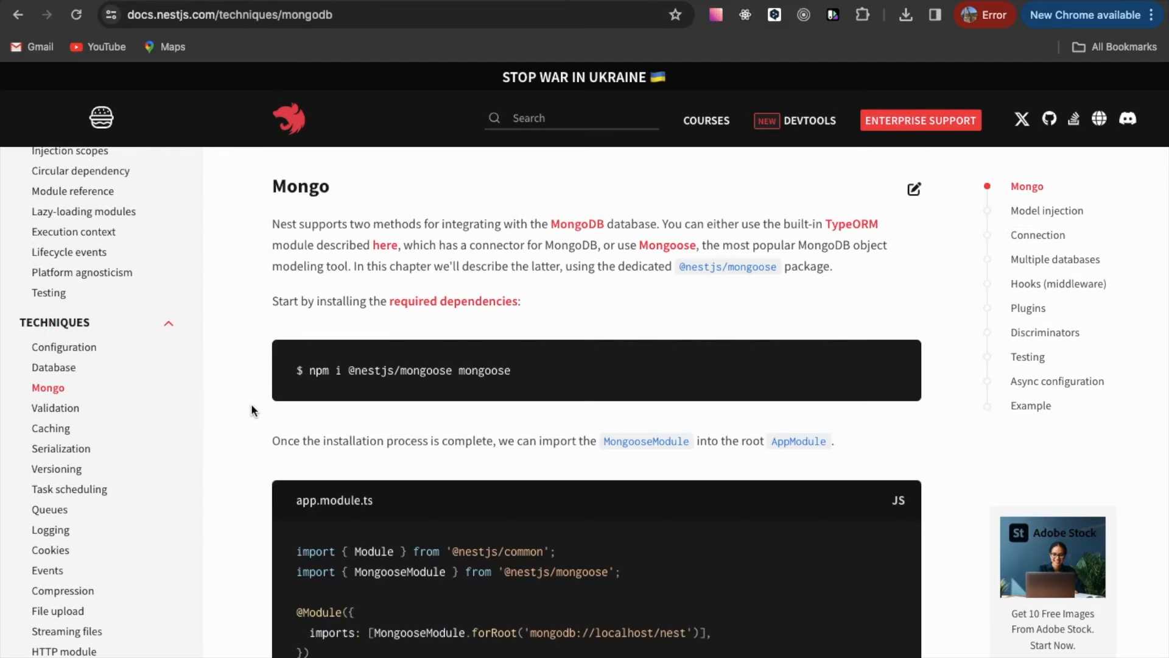
scroll("down", 3)
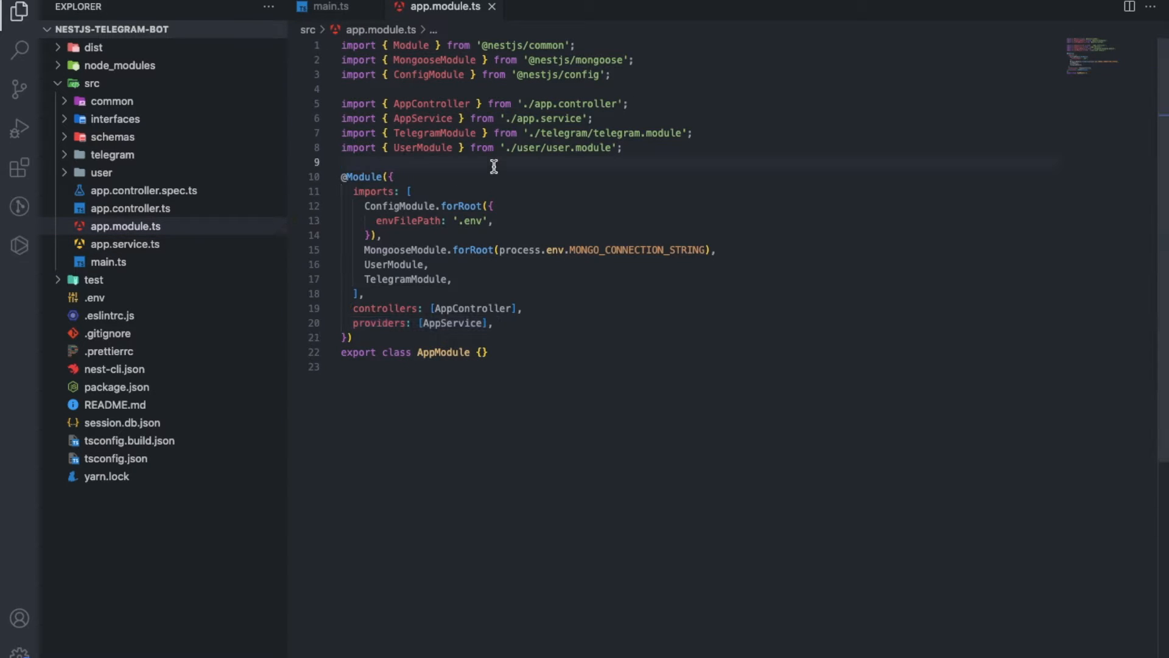
mouse_move(436, 172)
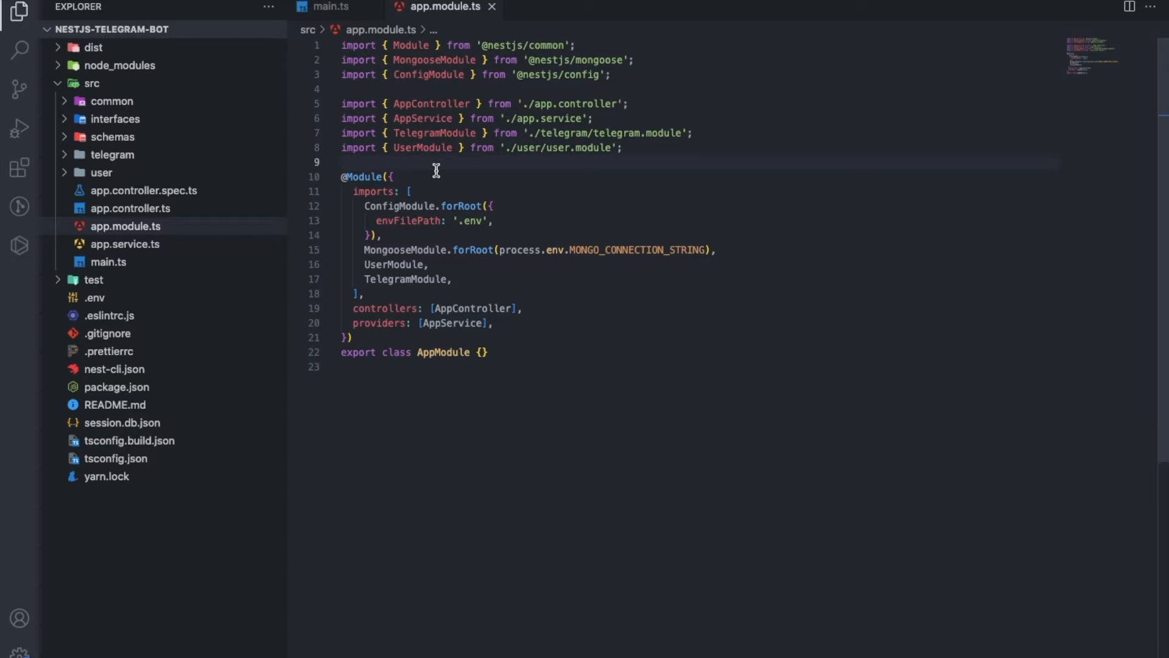
mouse_move(340, 201)
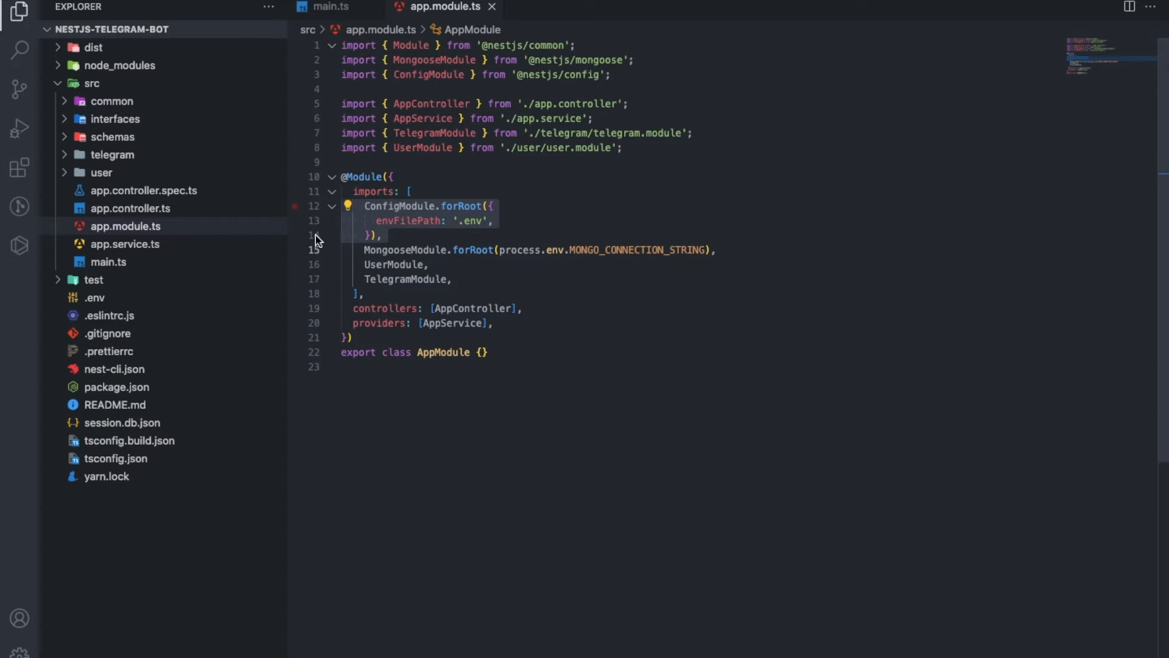
double_click(399, 206)
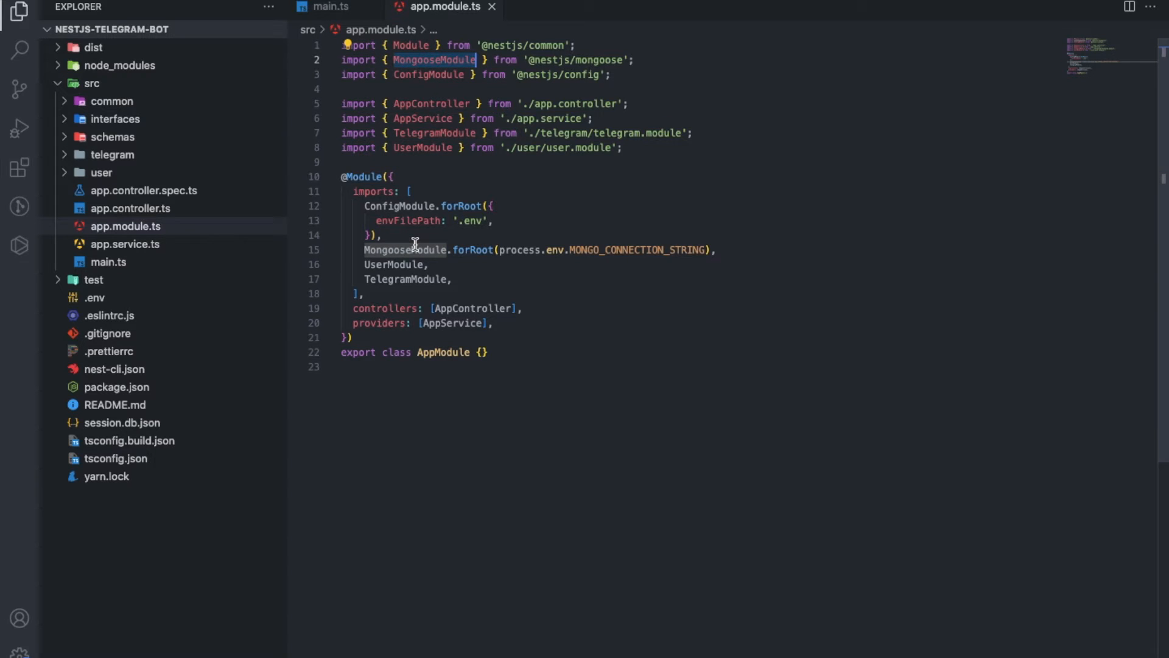
mouse_move(396, 264)
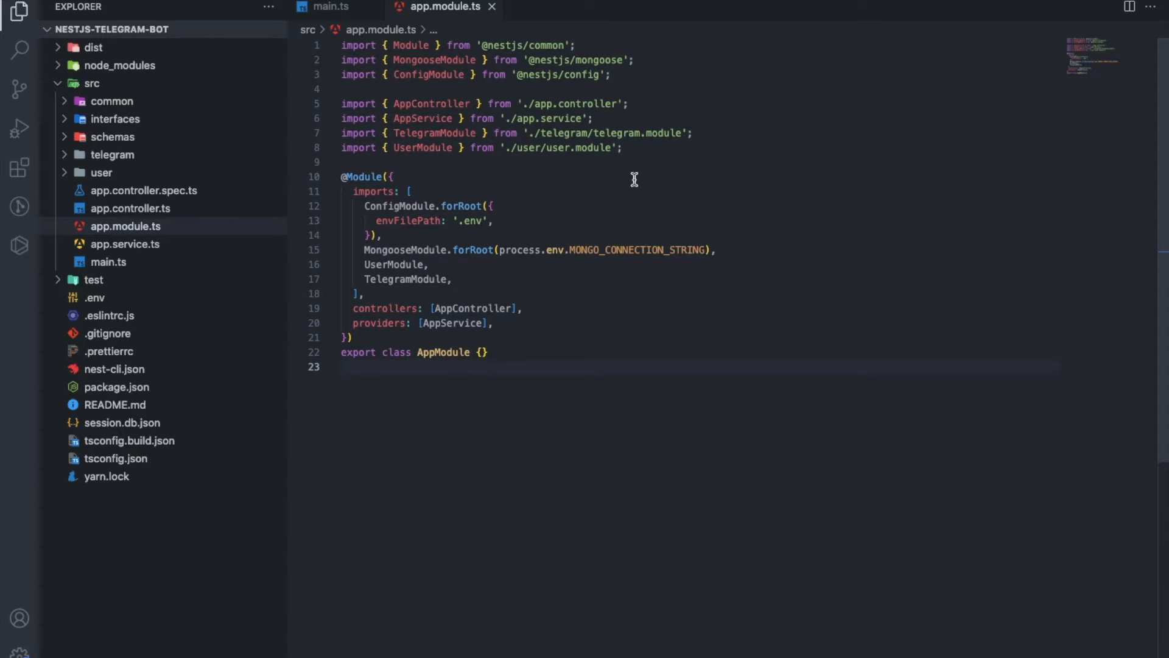
mouse_move(250, 231)
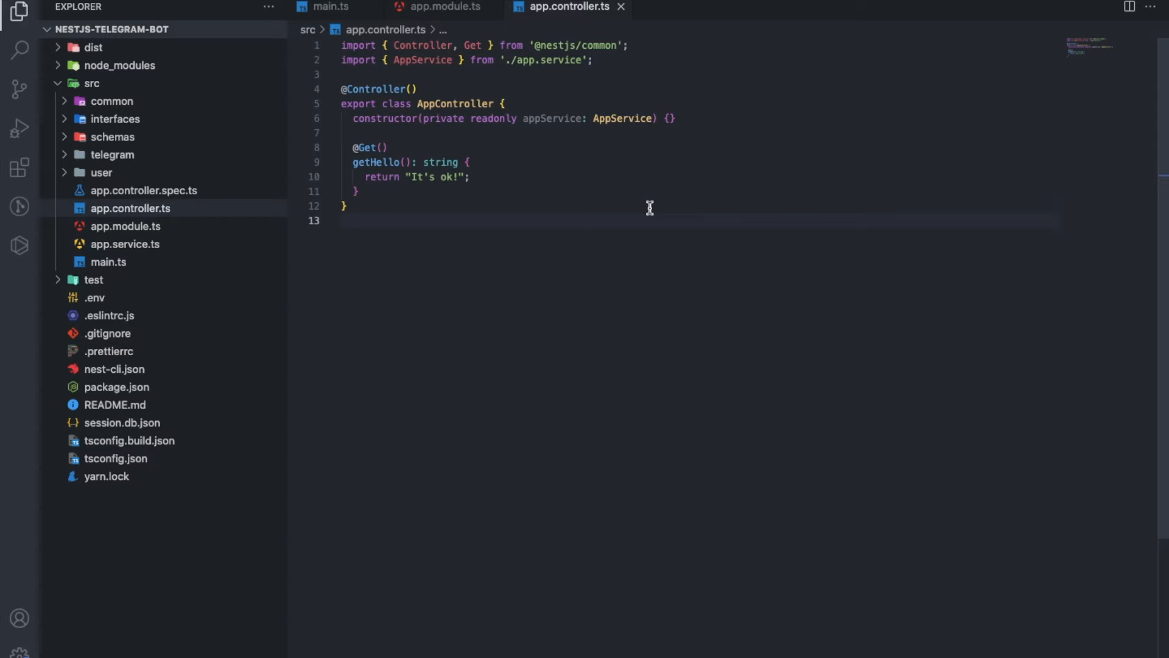
mouse_move(198, 250)
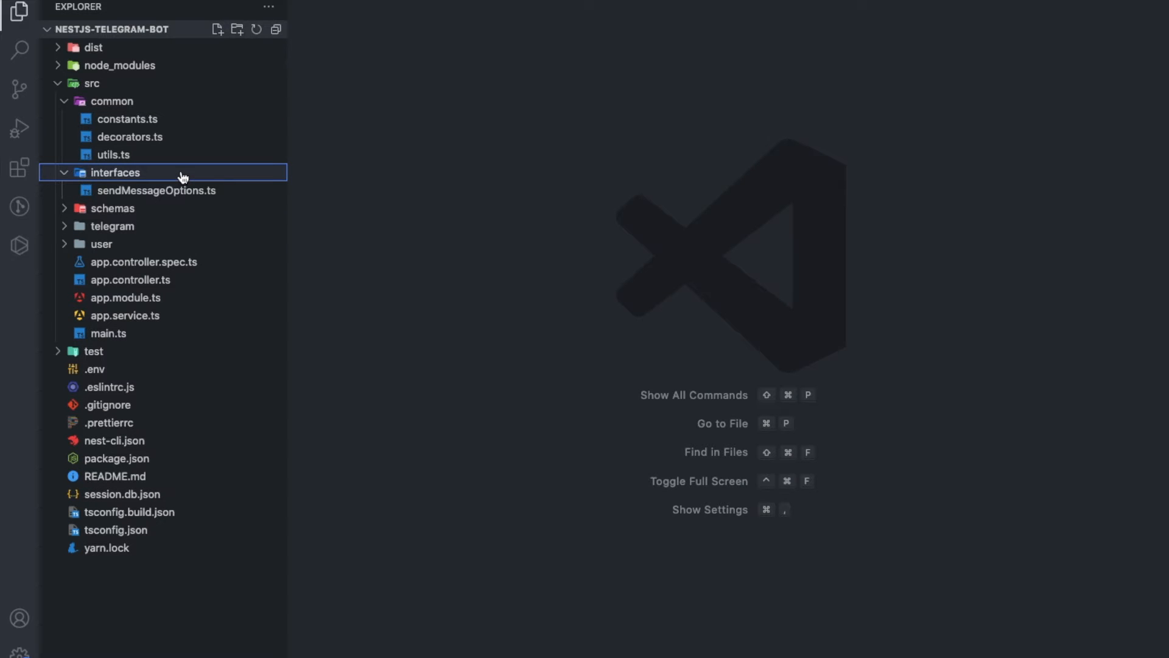
- Expand the schemas folder and open user.schema.ts
left_click(113, 208)
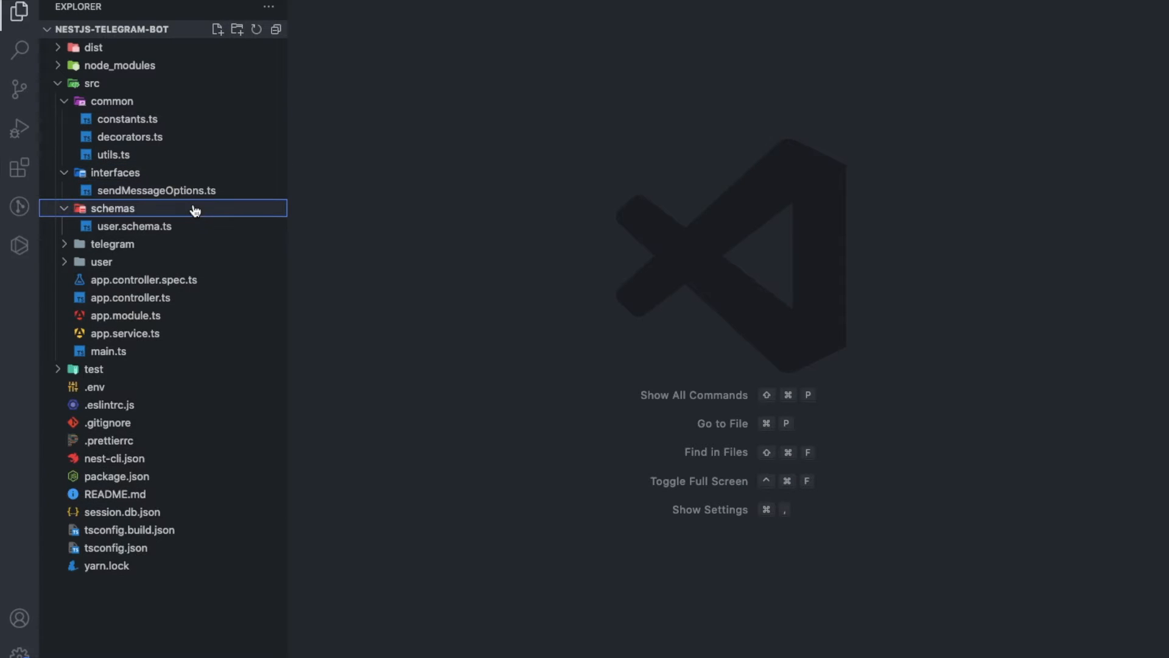
left_click(134, 227)
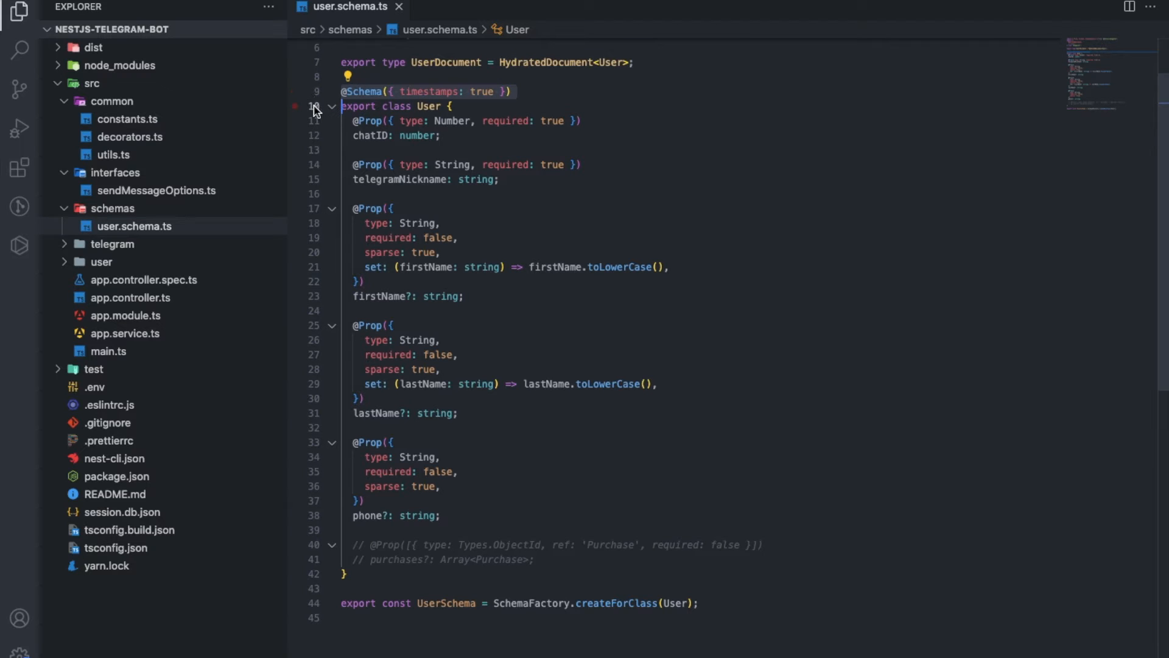
- Review the User class Prop fields and the UserDocument type in user.schema.ts
left_click(341, 106)
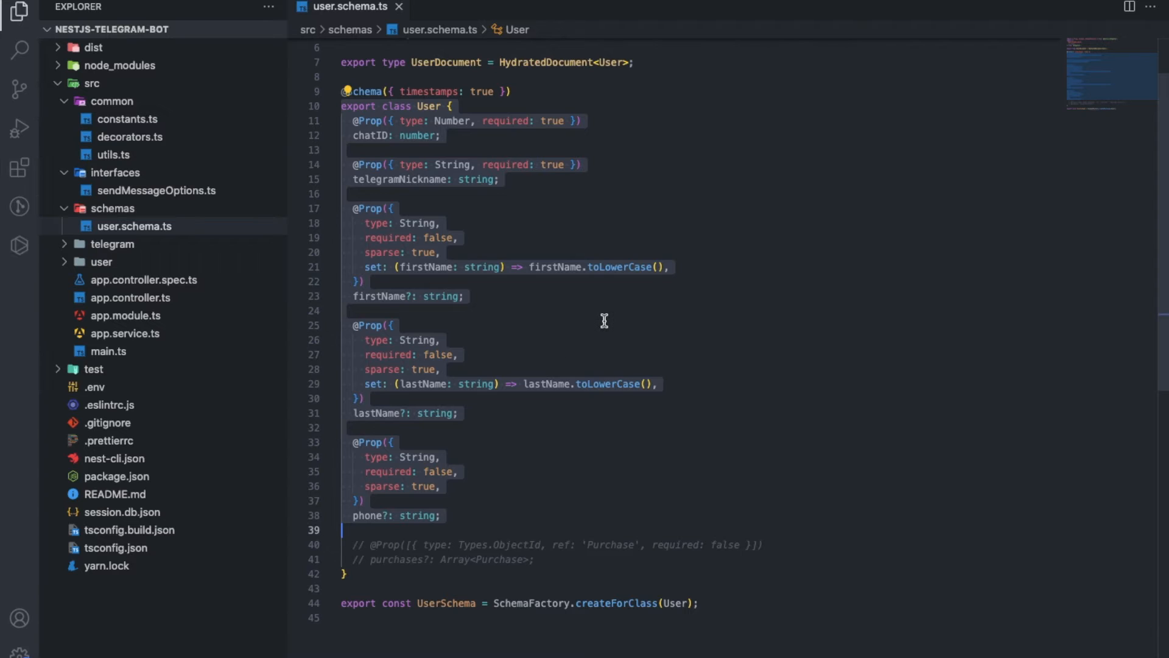
scroll("down", 3)
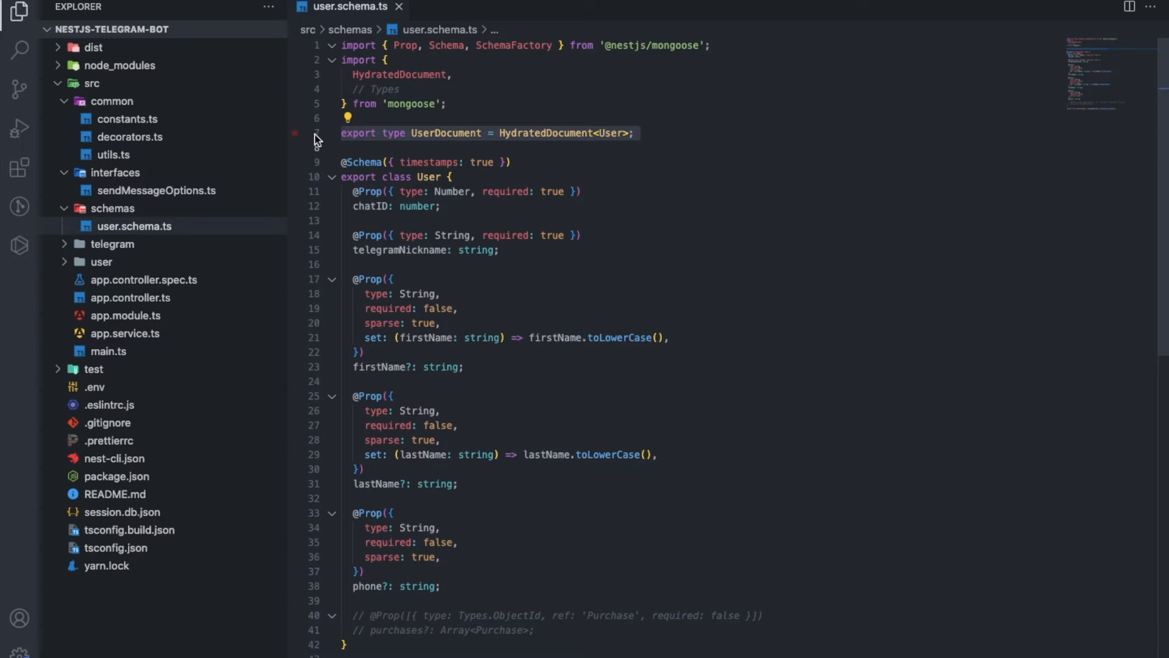
left_click(590, 147)
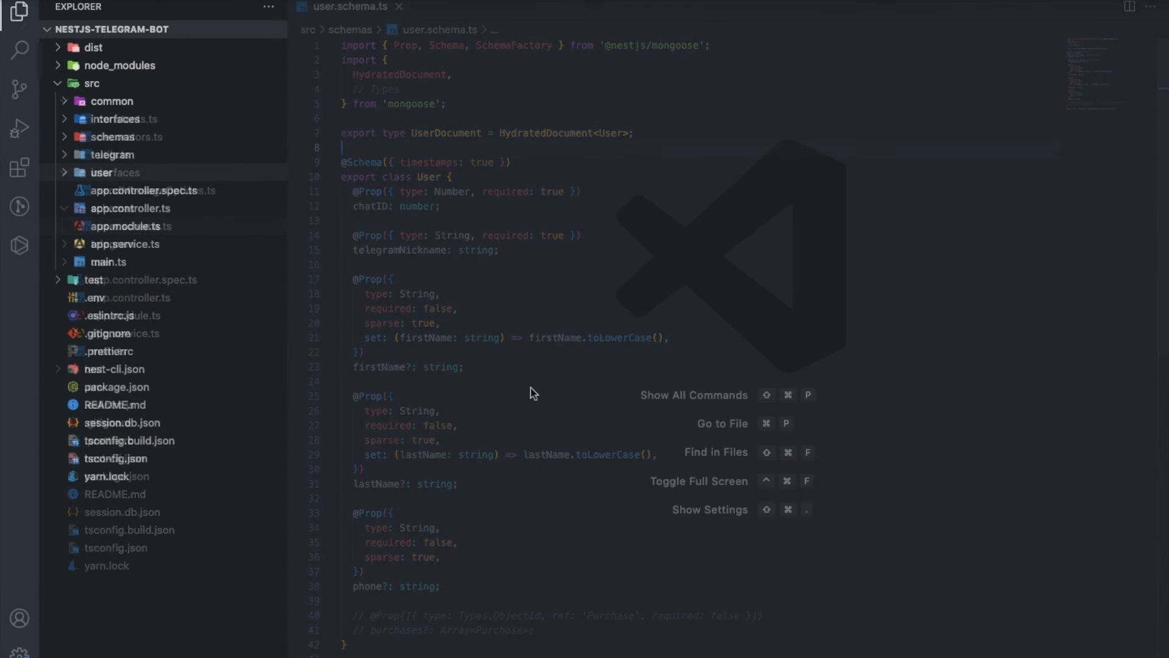
- Expand the user folder and review user.module.ts with its Mongoose import and exported service
left_click(401, 6)
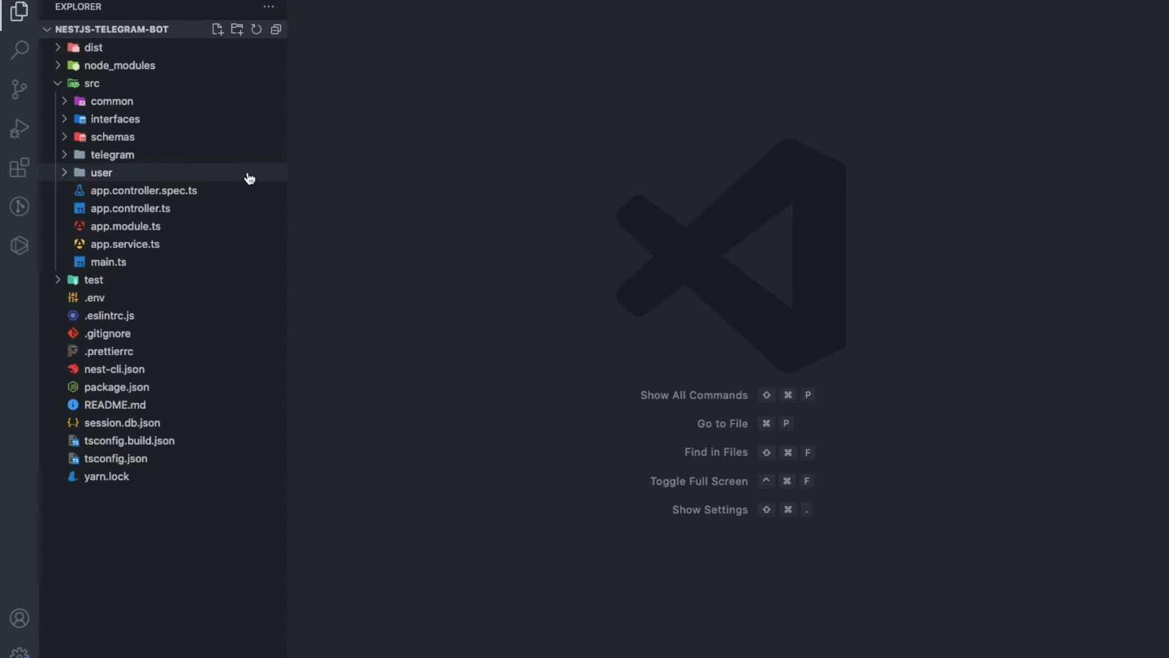
left_click(101, 172)
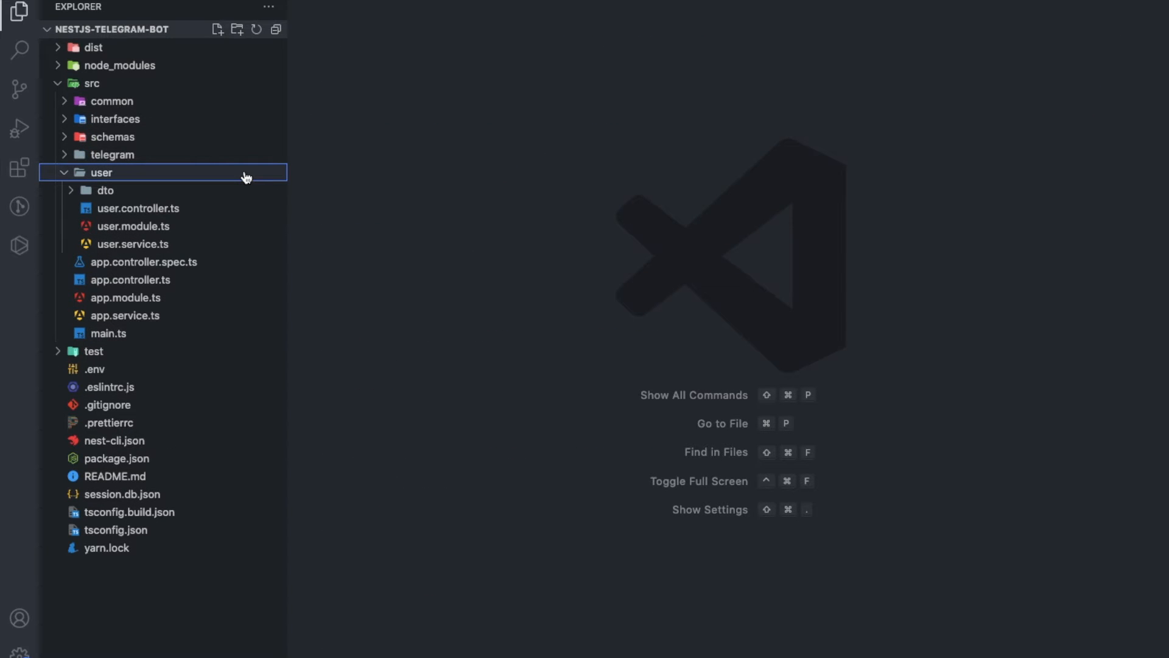
left_click(134, 226)
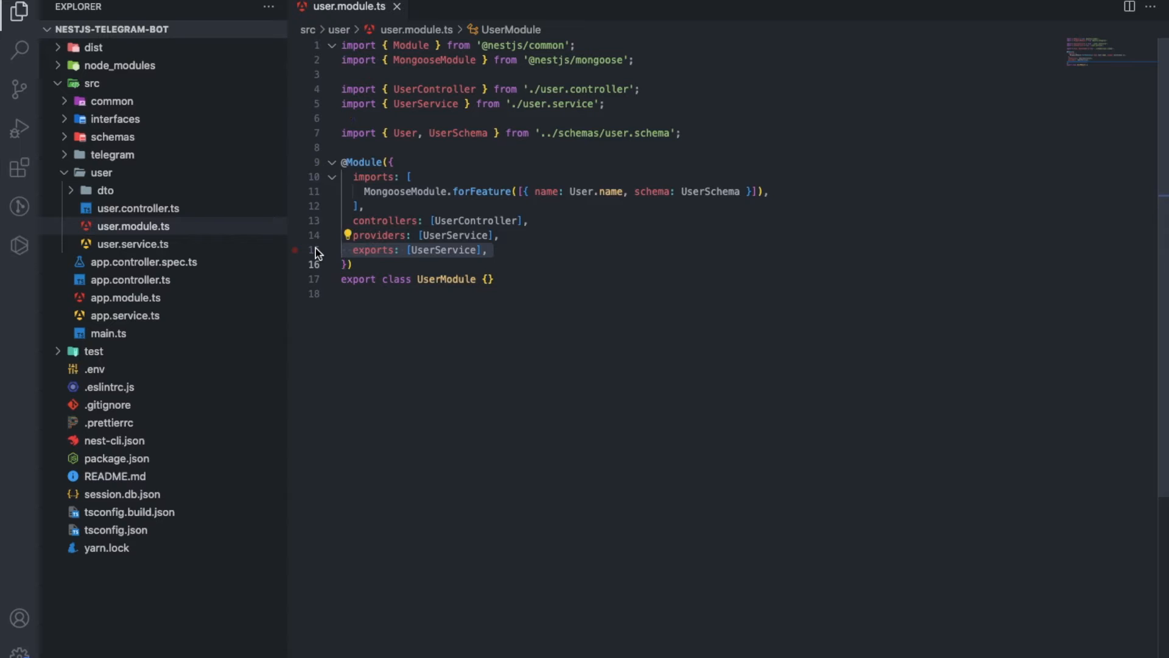
left_click(138, 208)
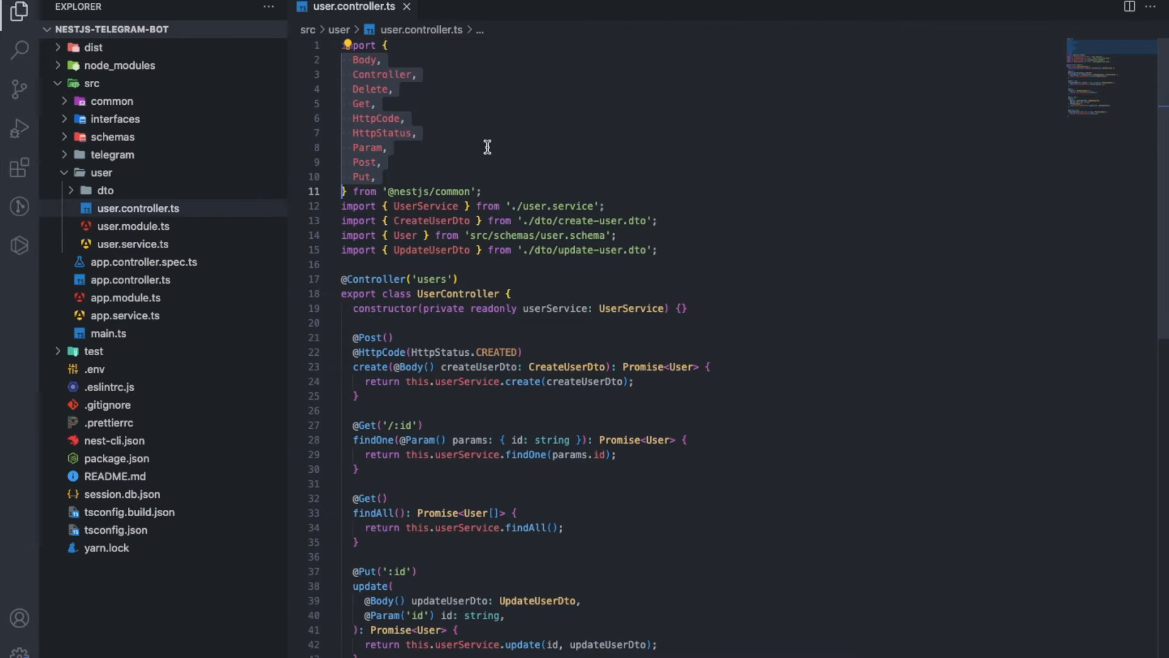
- Scroll through user.controller.ts to review its create, find, update and remove routes
scroll("down", 3)
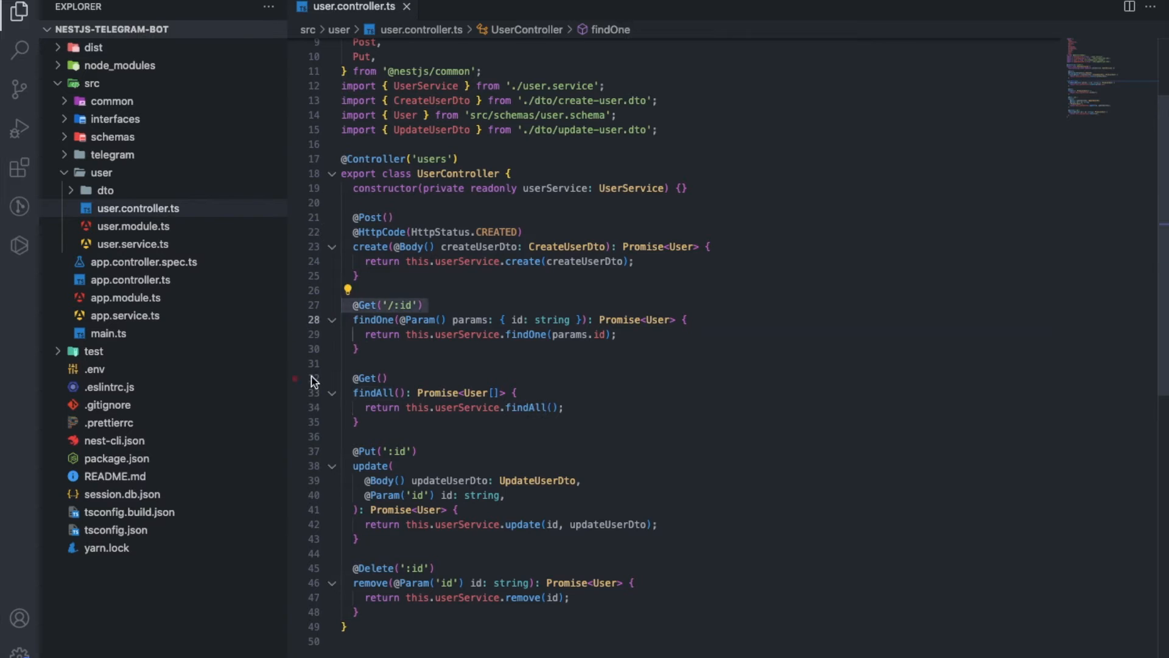
left_click(133, 262)
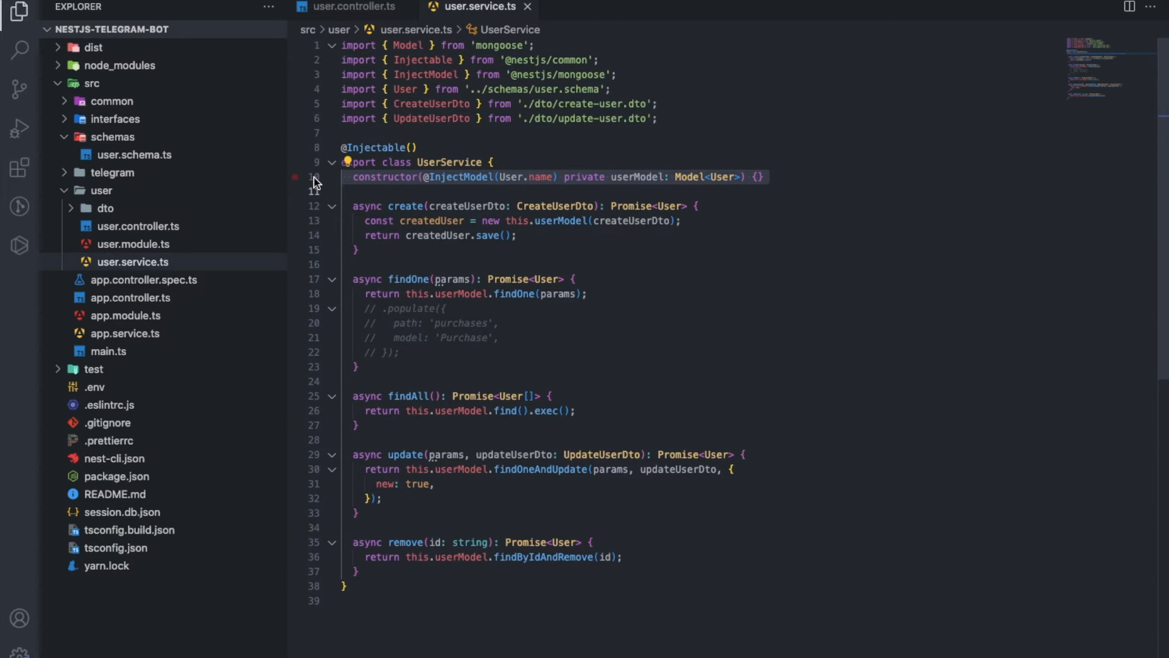
mouse_move(314, 220)
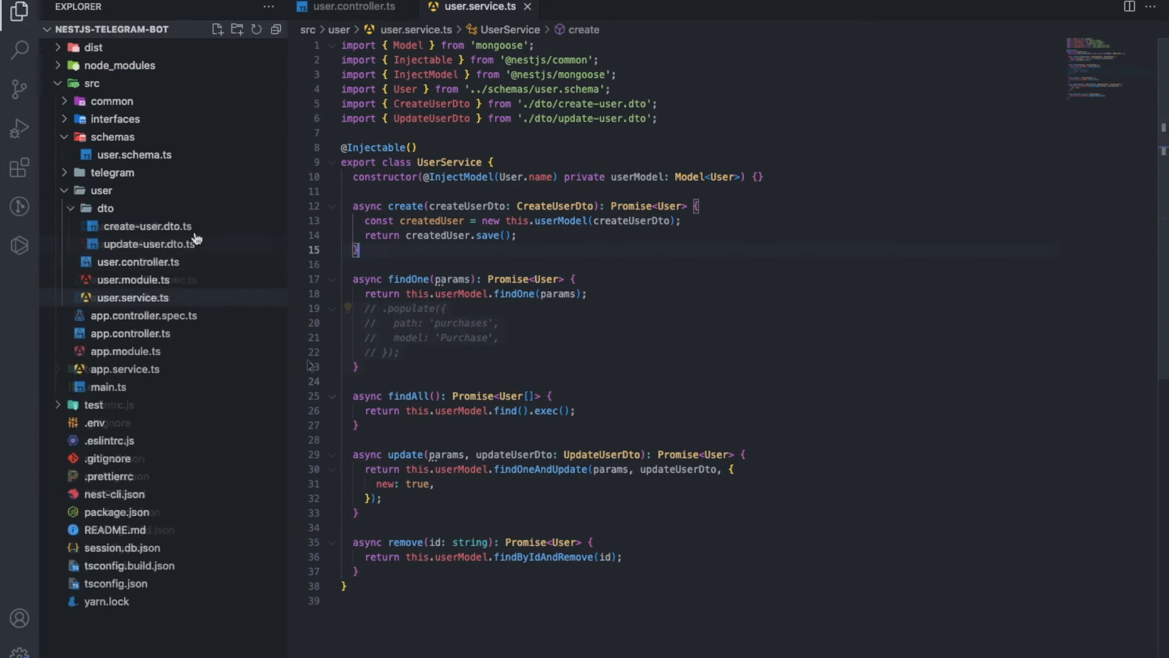
- View create-user.dto.ts and update-user.dto.ts with their nickname, name and phone fields
left_click(146, 227)
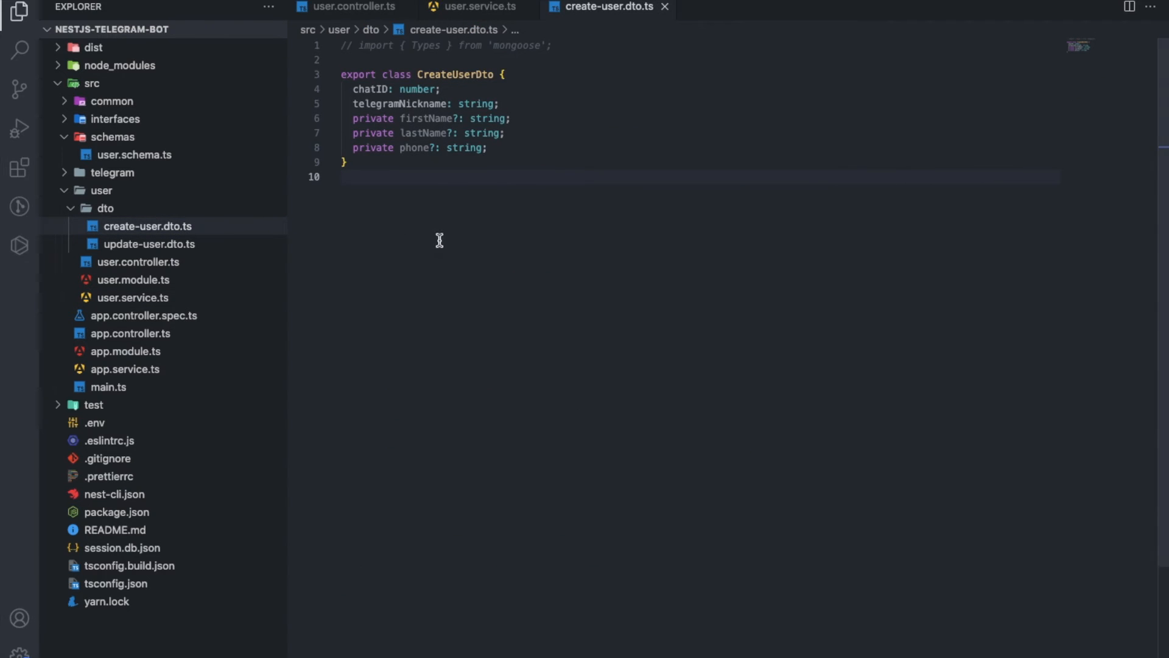
mouse_move(444, 245)
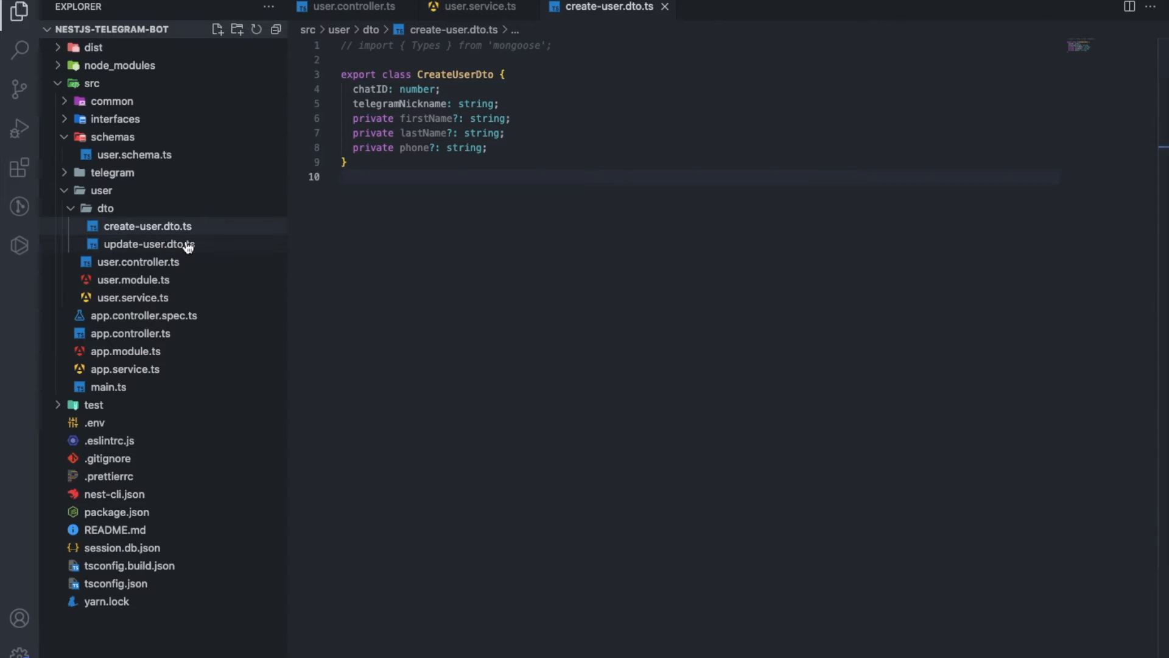
left_click(148, 244)
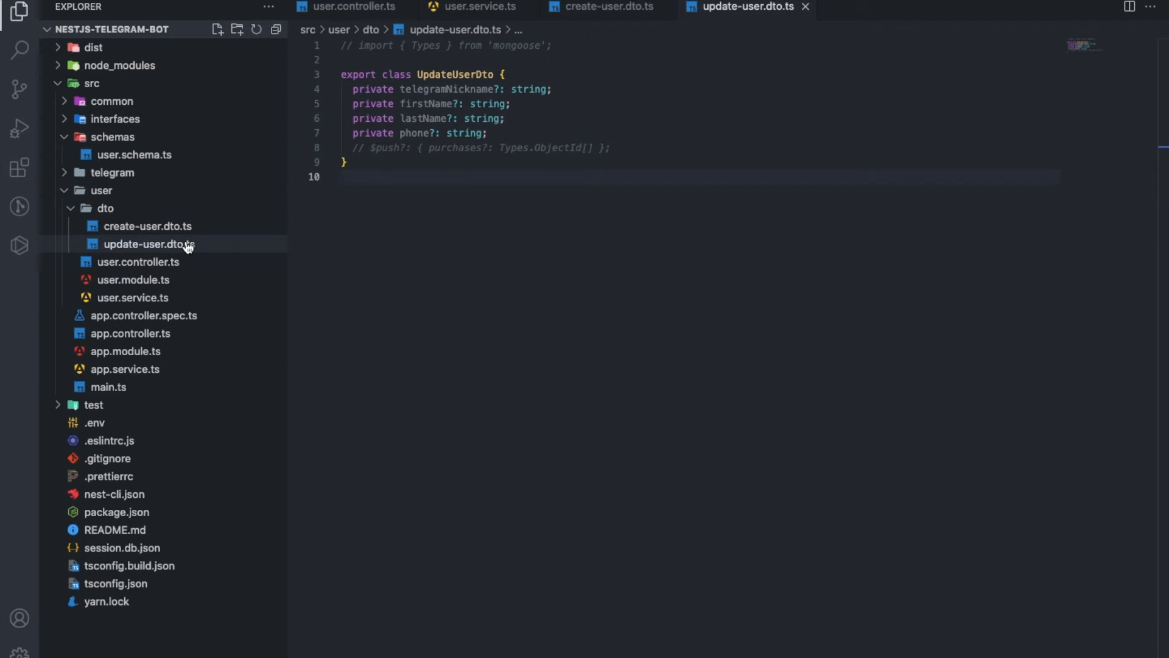
mouse_move(321, 157)
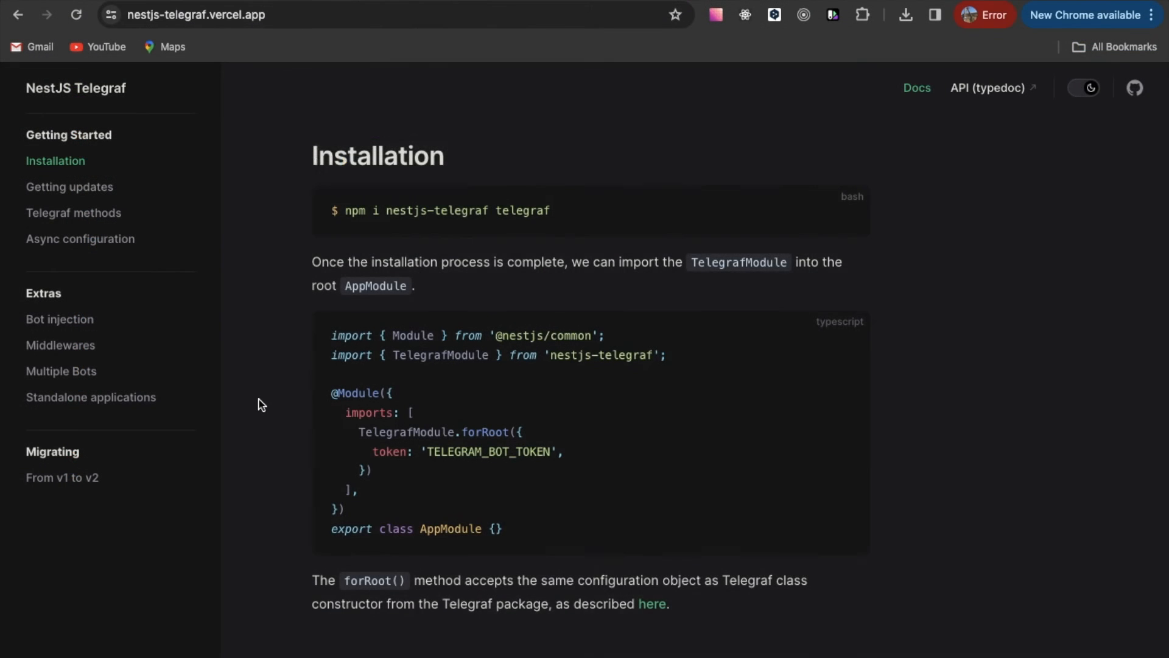
mouse_move(228, 244)
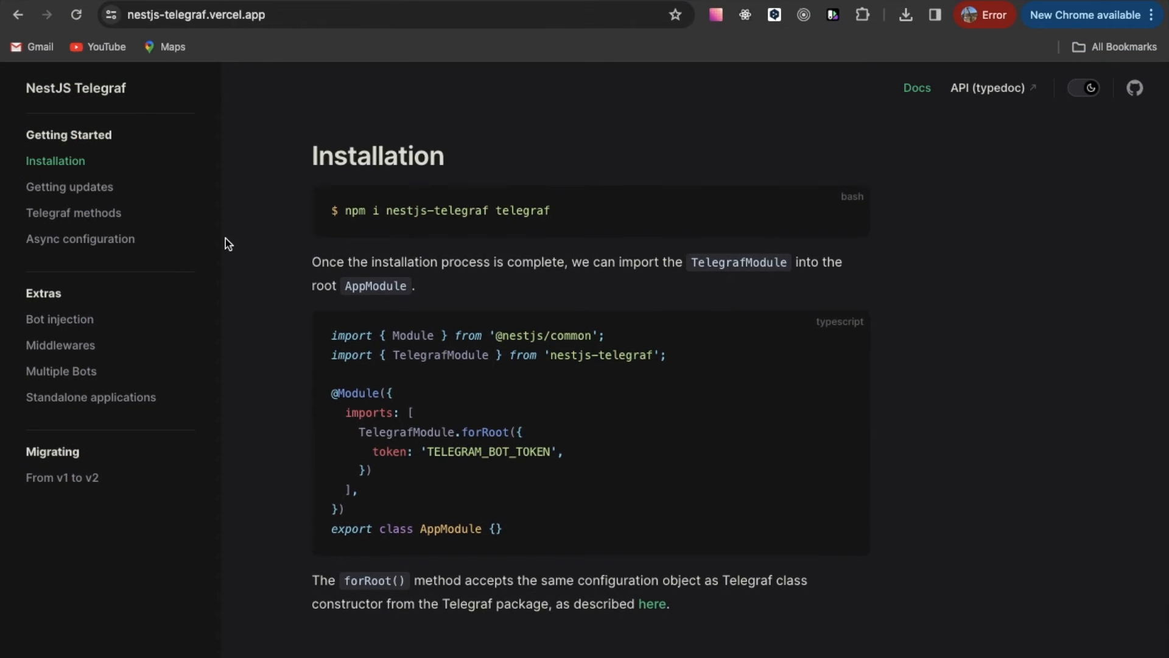
mouse_move(55, 161)
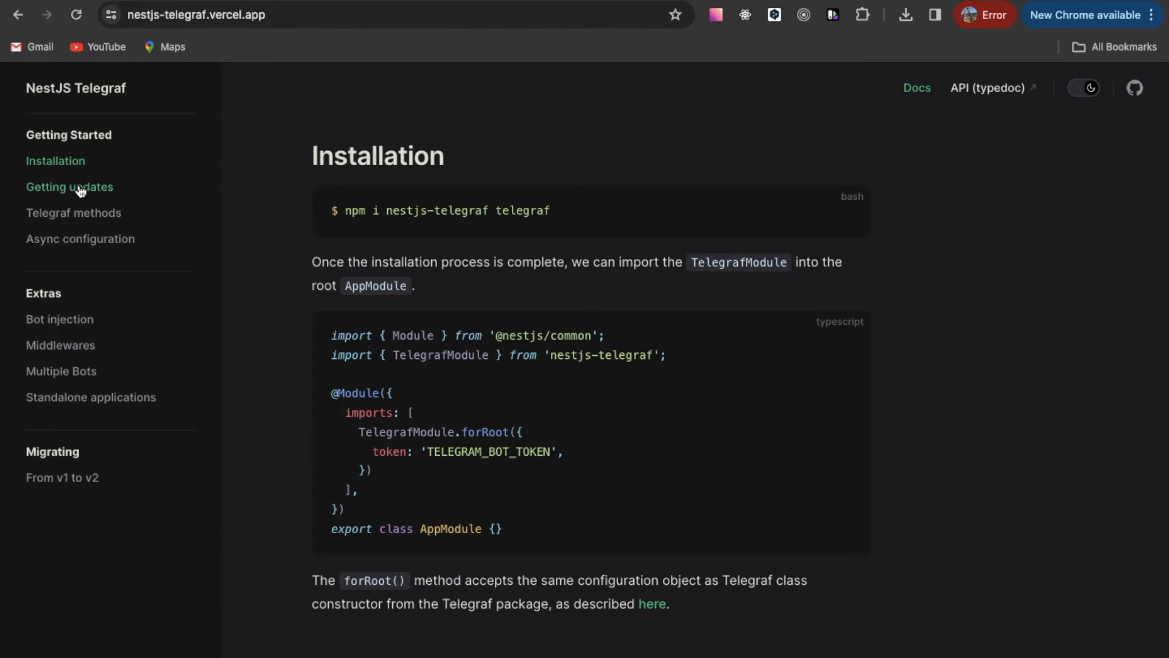
- Read the Getting updates page of the NestJS Telegraf docs down through the Webhooks section
left_click(69, 186)
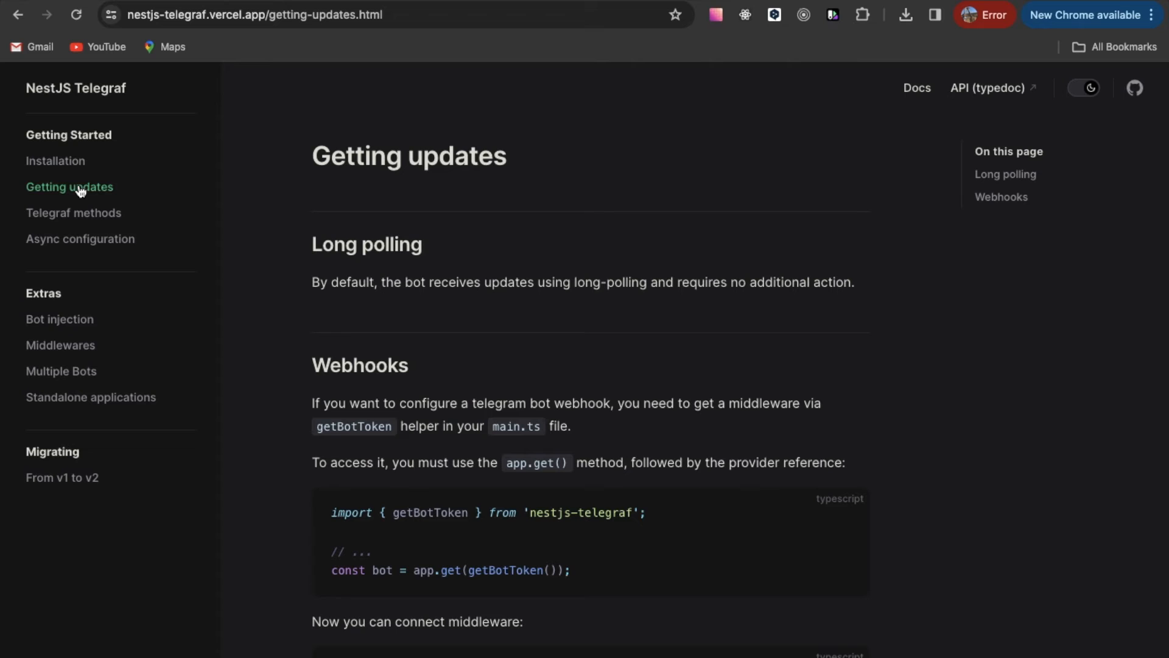
scroll("down", 3)
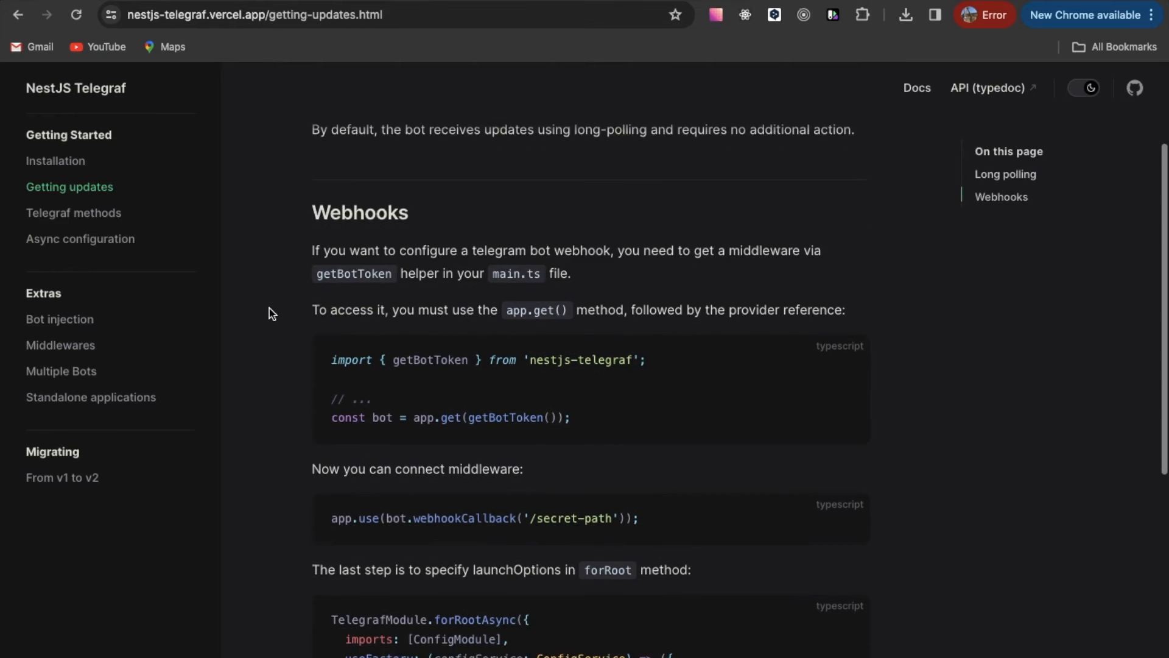
scroll("down", 3)
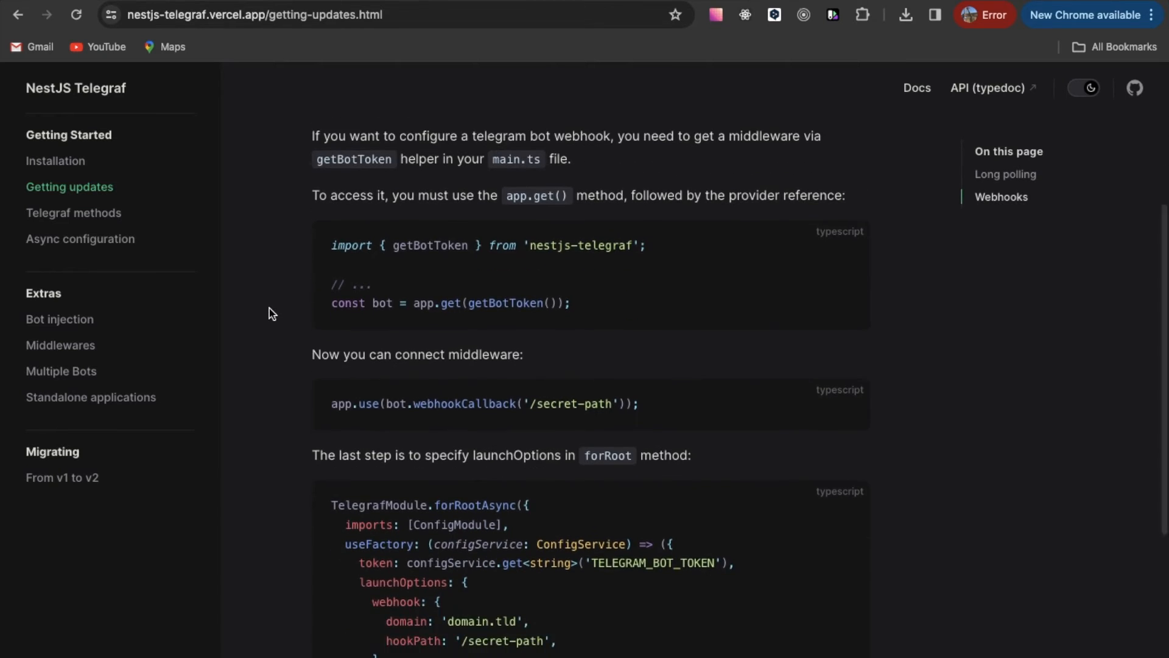
scroll("down", 3)
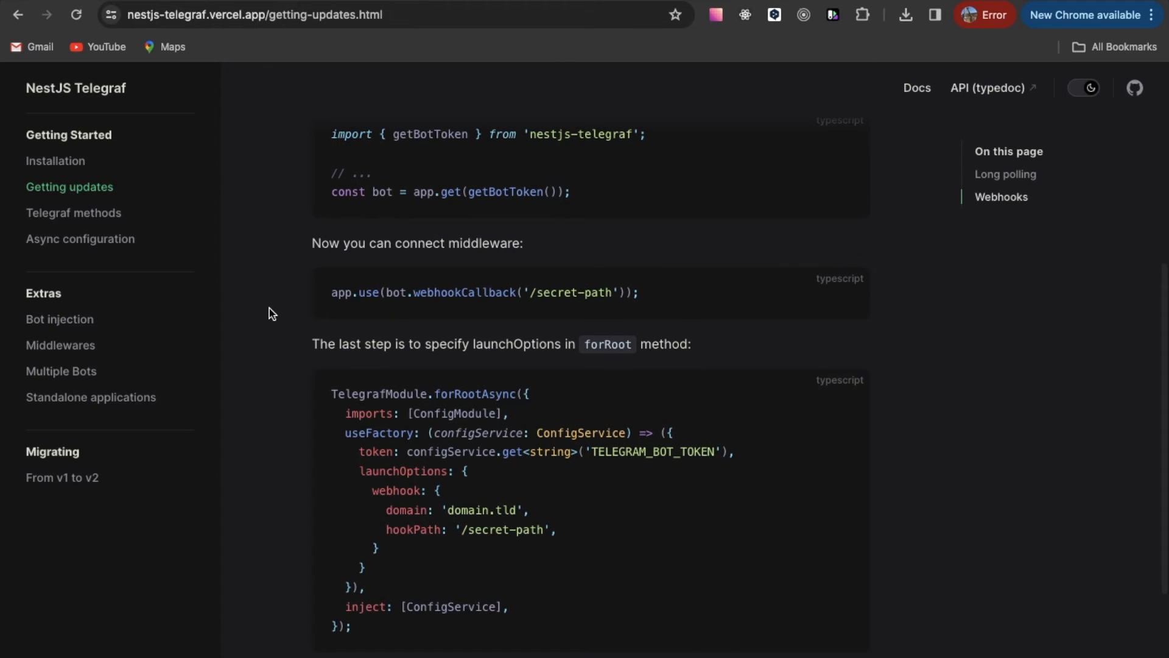
scroll("down", 3)
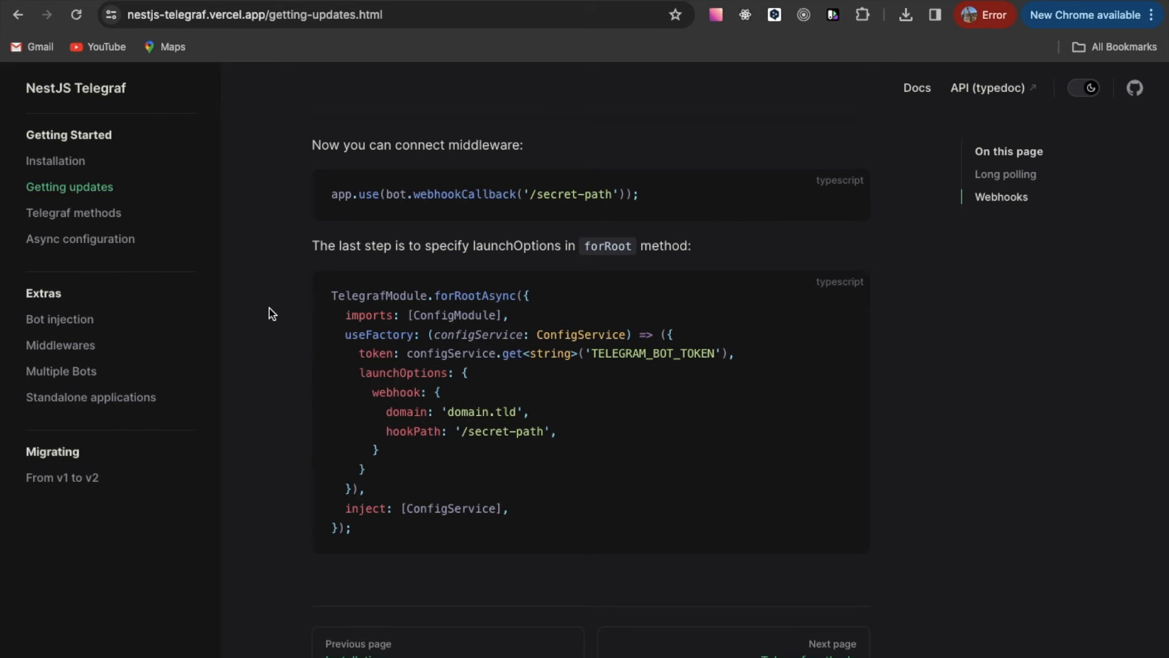
scroll("down", 3)
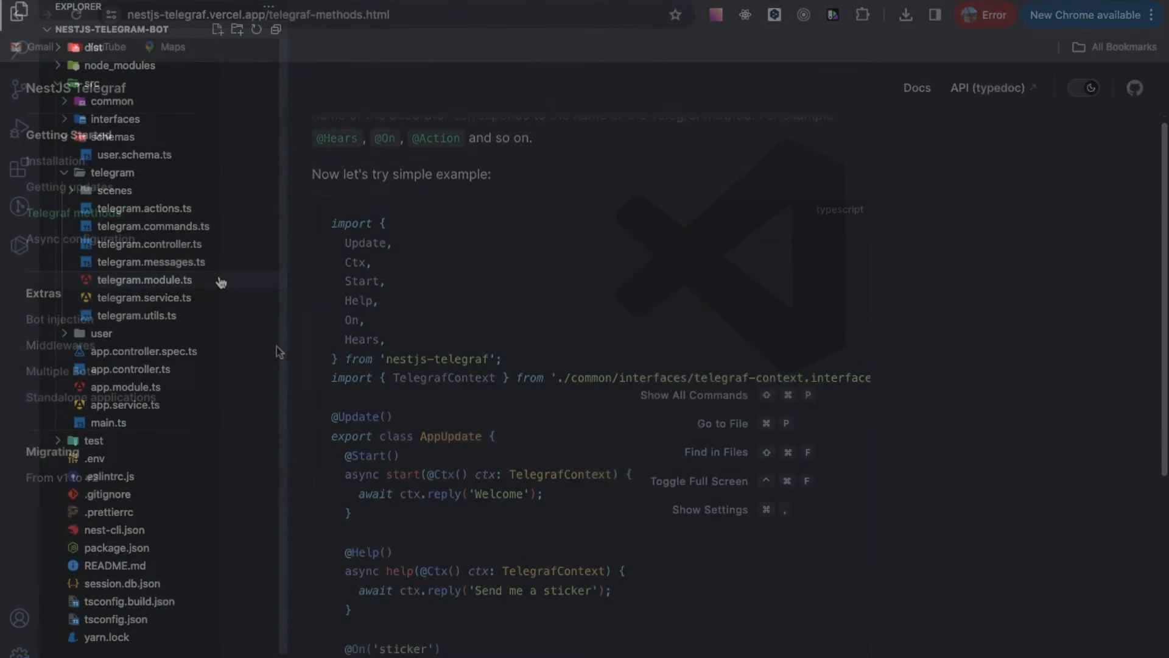
- View telegram.module.ts with its ConfigModule, TelegrafModule and UserModule imports
left_click(145, 281)
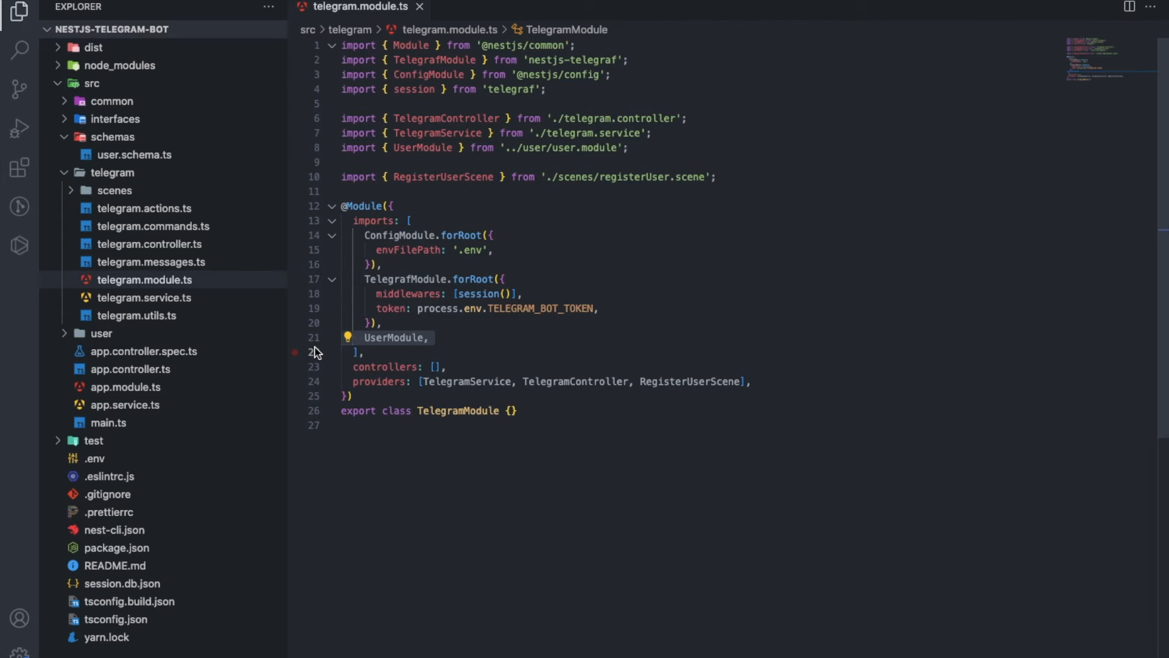
mouse_move(316, 389)
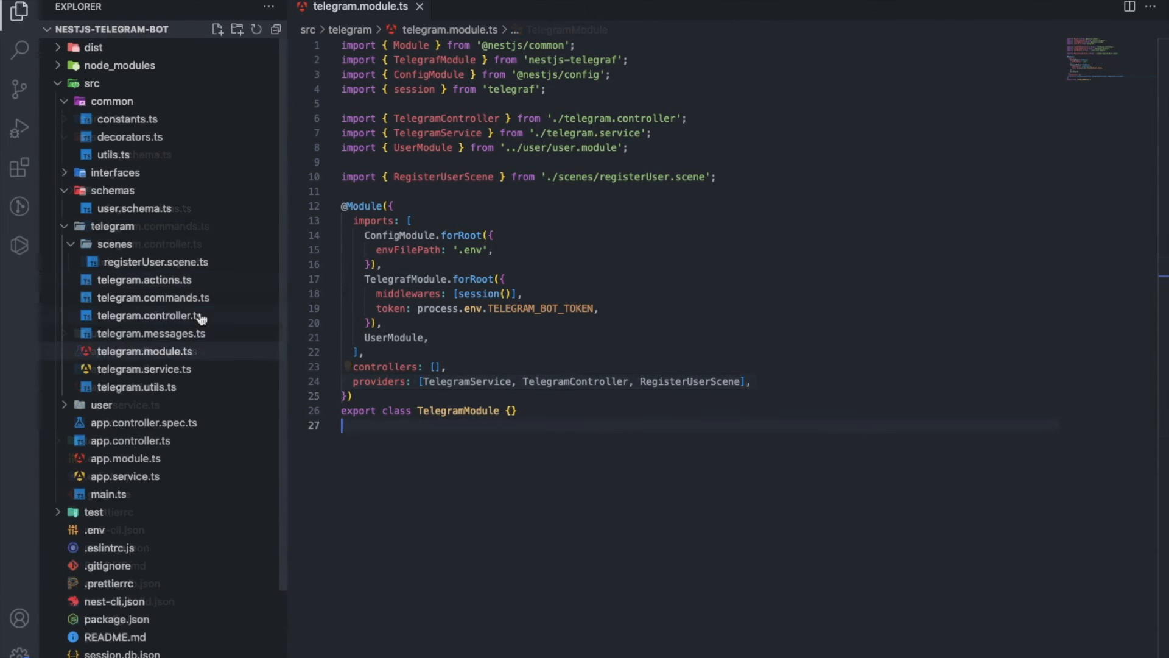
- Walk through the my_profile command handler in telegram.controller.ts
left_click(148, 316)
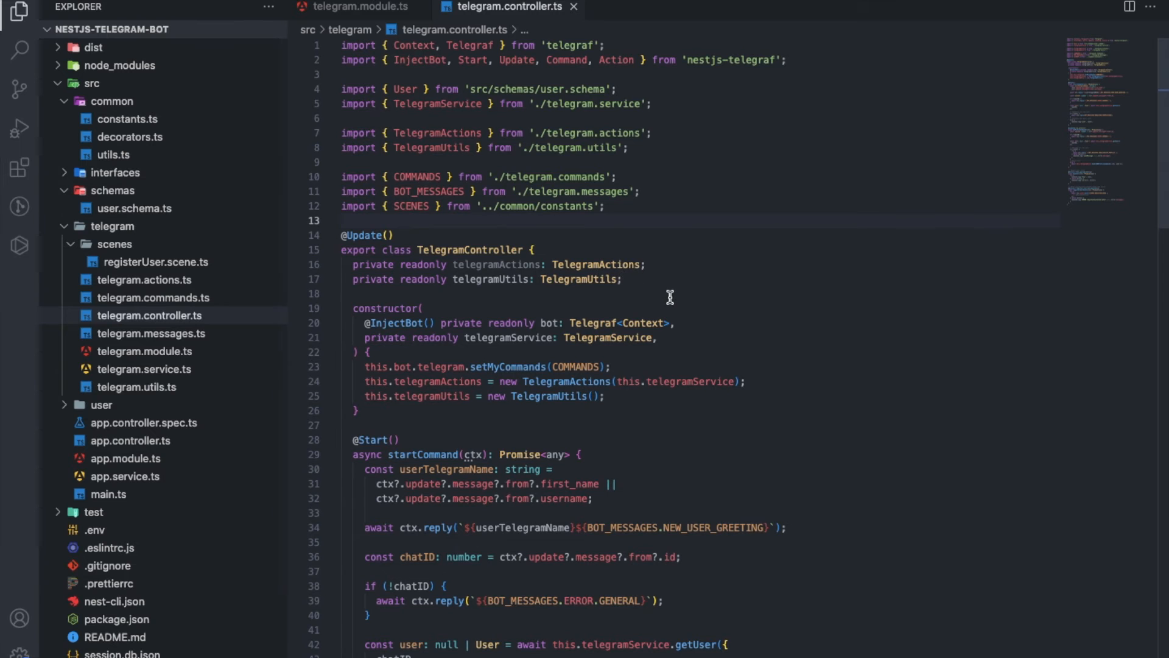
scroll("down", 3)
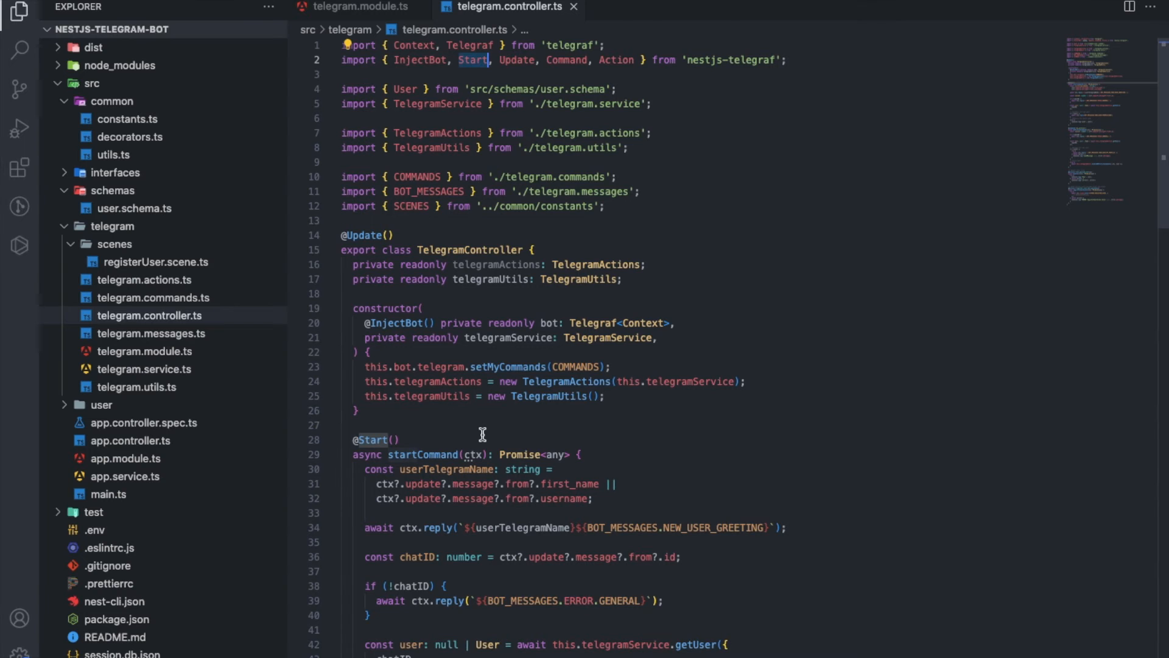
scroll("down", 3)
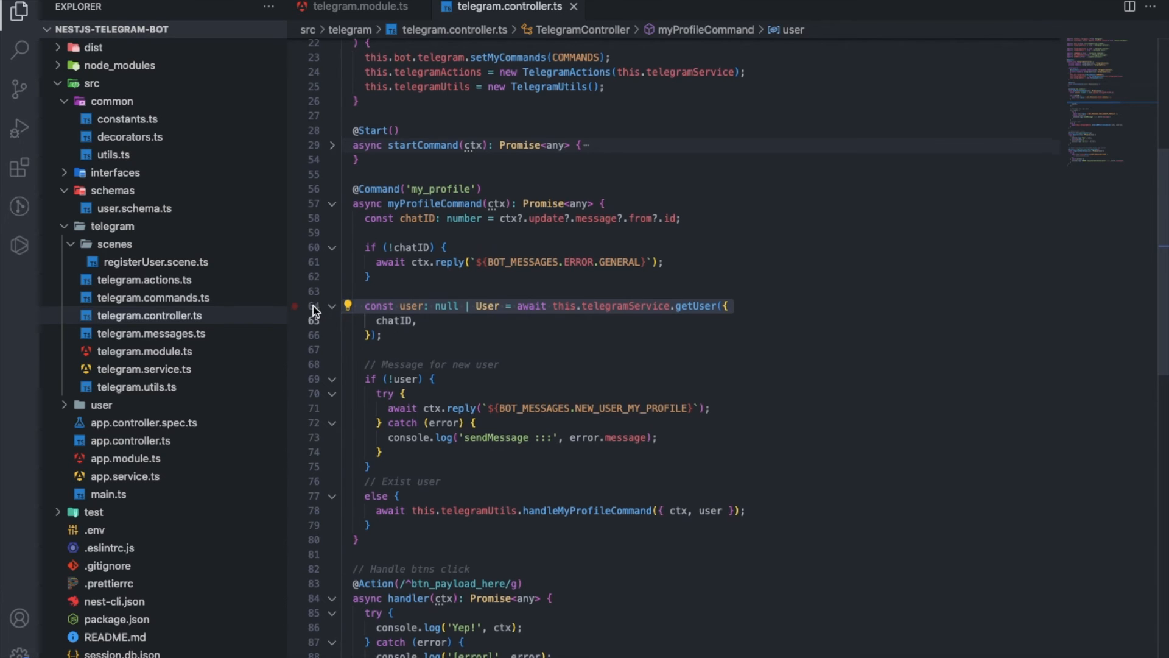
- Scroll the Explorer toward telegram.service.ts in the telegram folder
scroll("down", 3)
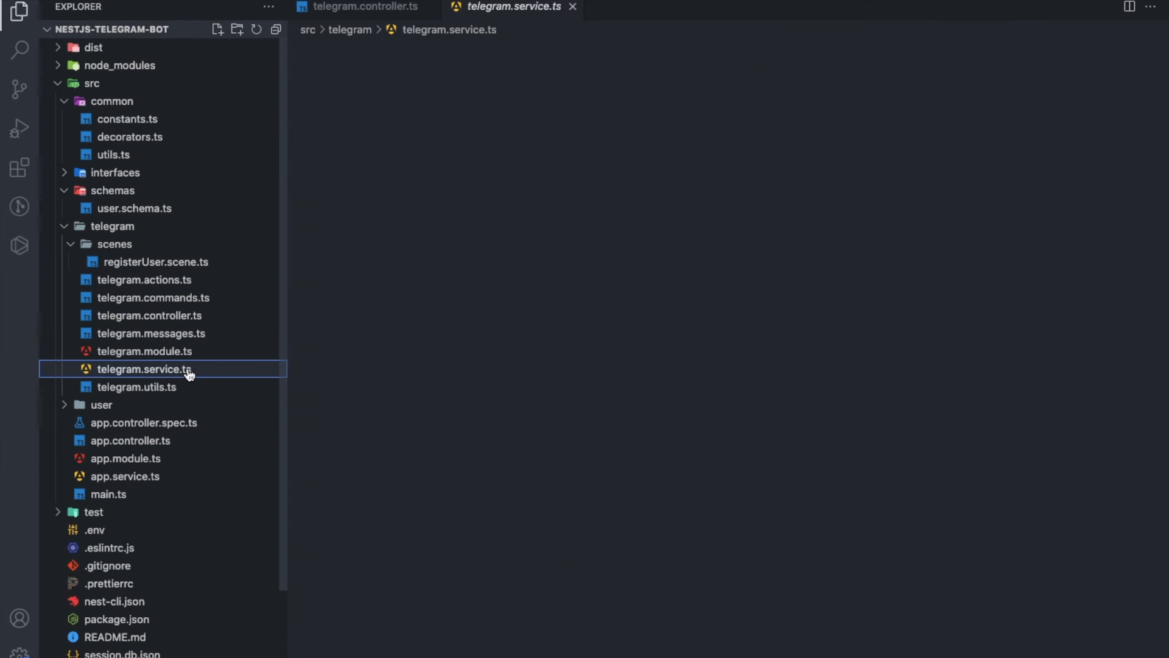
- Review the TelegramService methods, then view the TelegramUtils class in telegram.utils.ts
left_click(144, 368)
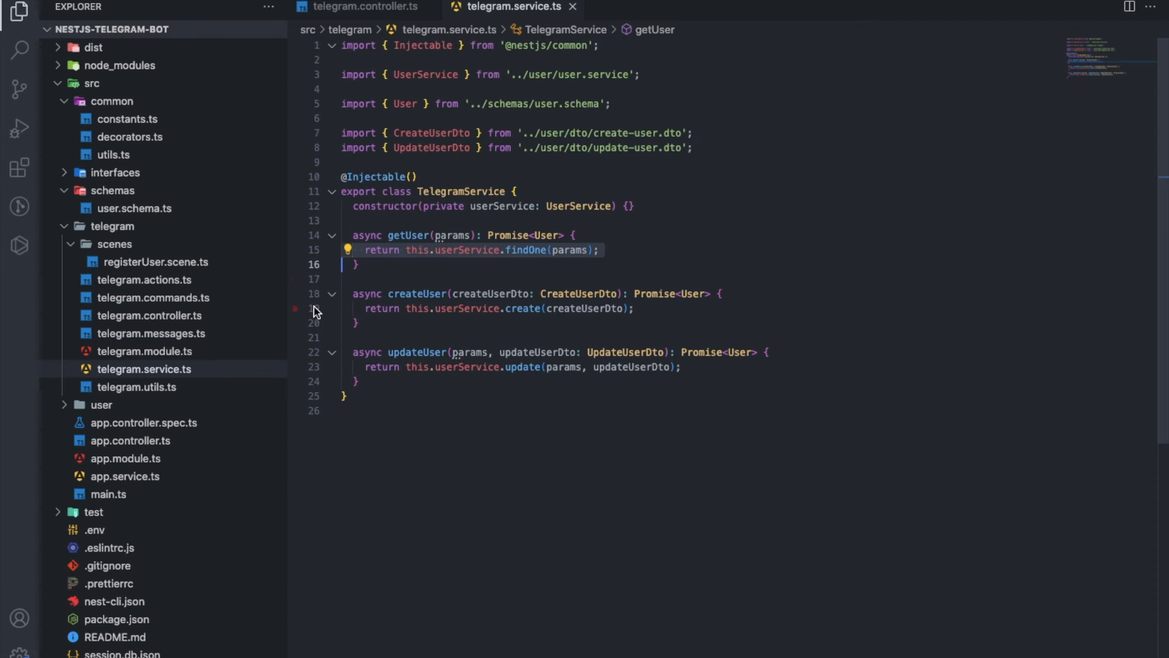
left_click(136, 388)
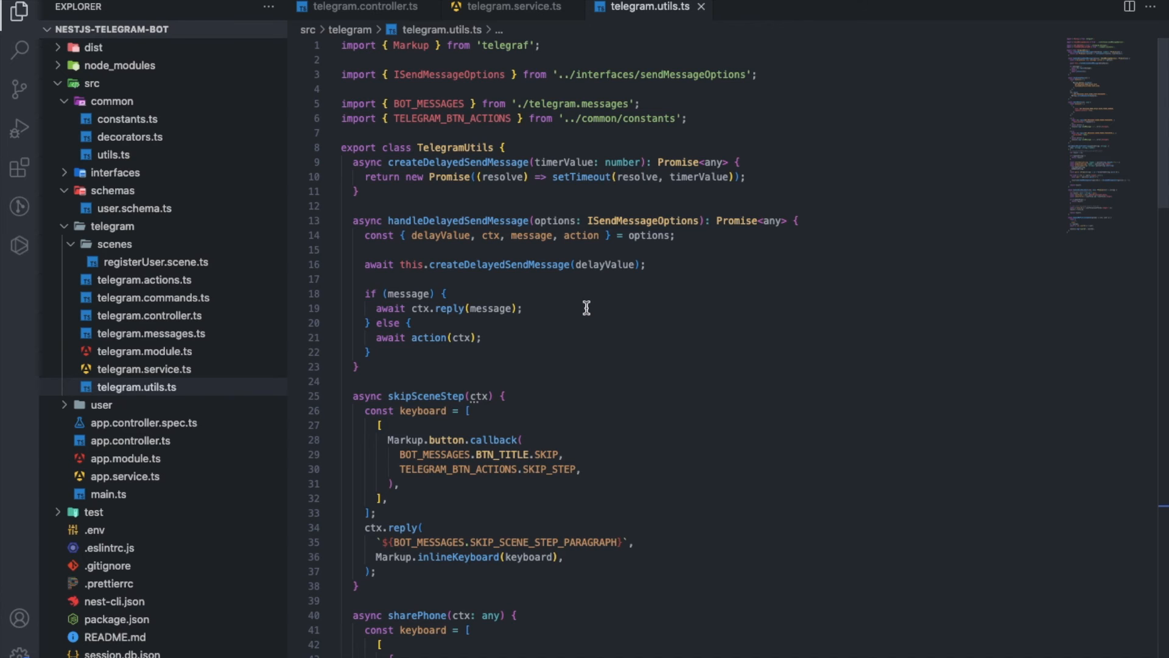
- Fold createDelayedSendMessage, handleDelayedSendMessage and skipSceneStep, then view TelegramActions in telegram.actions.ts
left_click(330, 162)
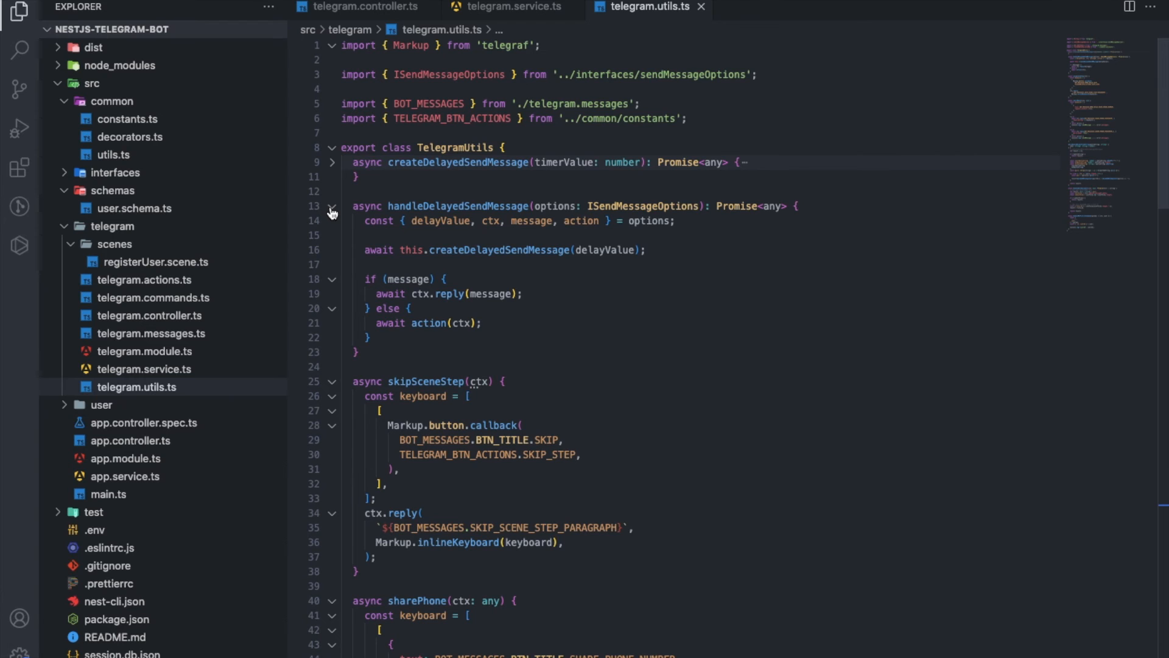
left_click(331, 206)
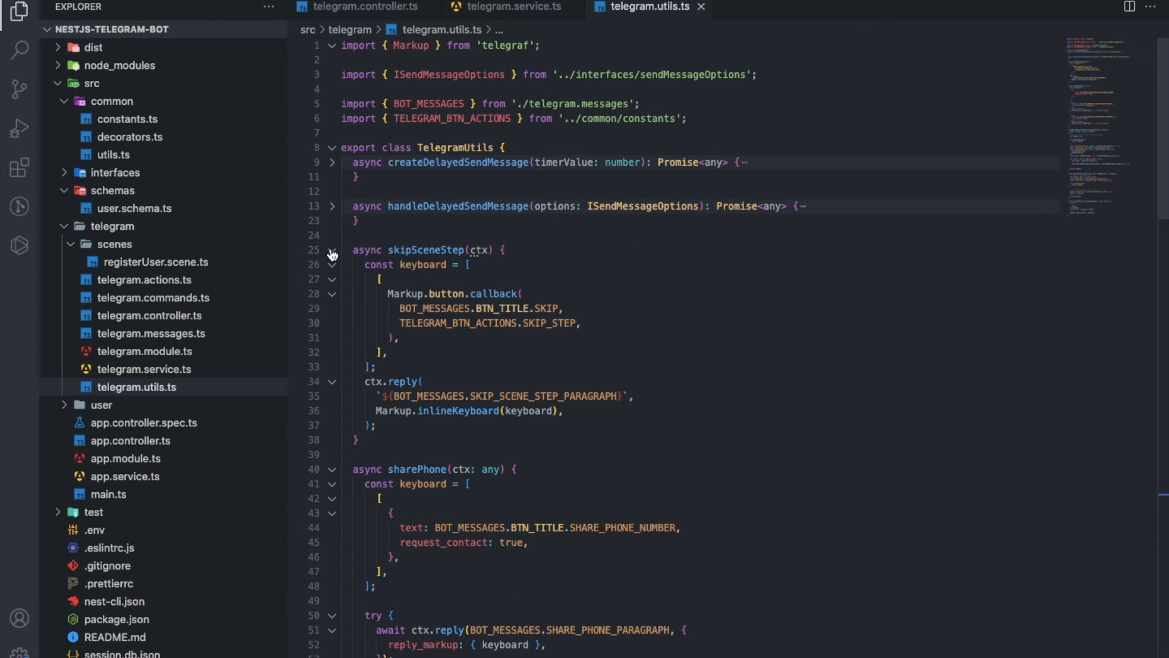
left_click(331, 250)
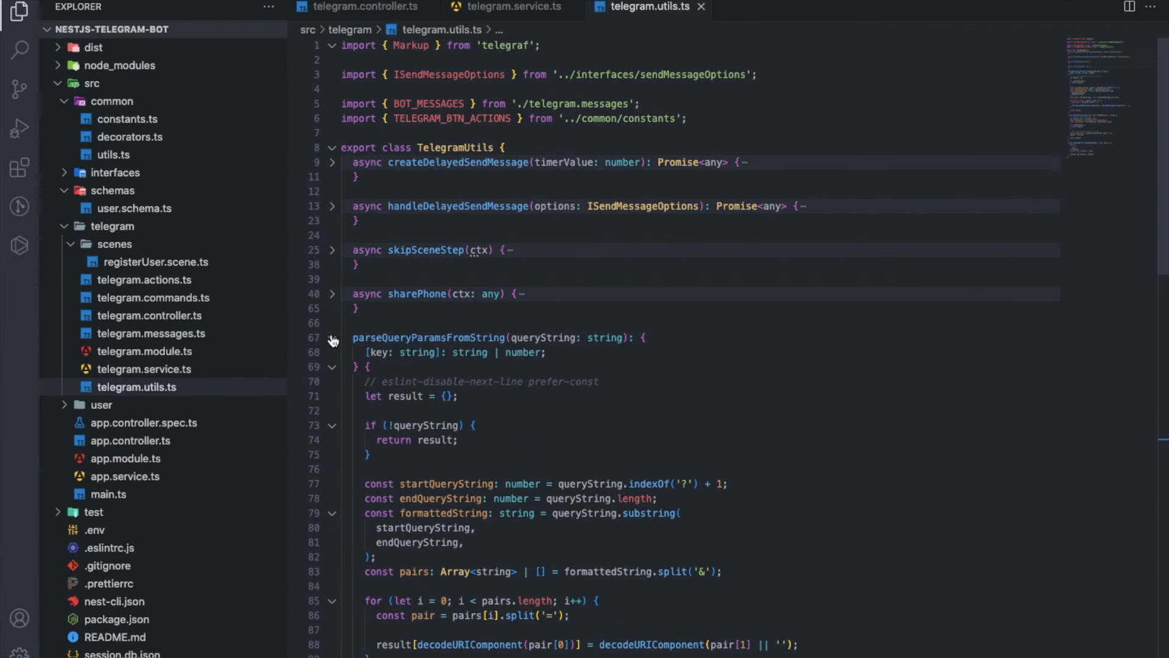
left_click(146, 280)
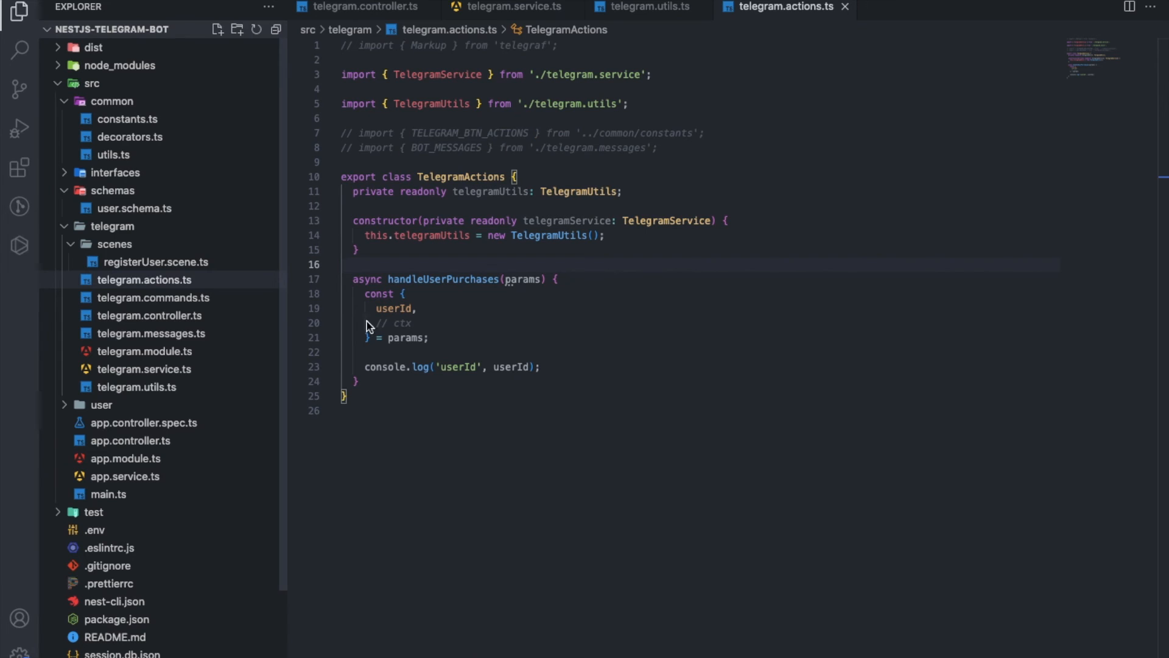
mouse_move(564, 461)
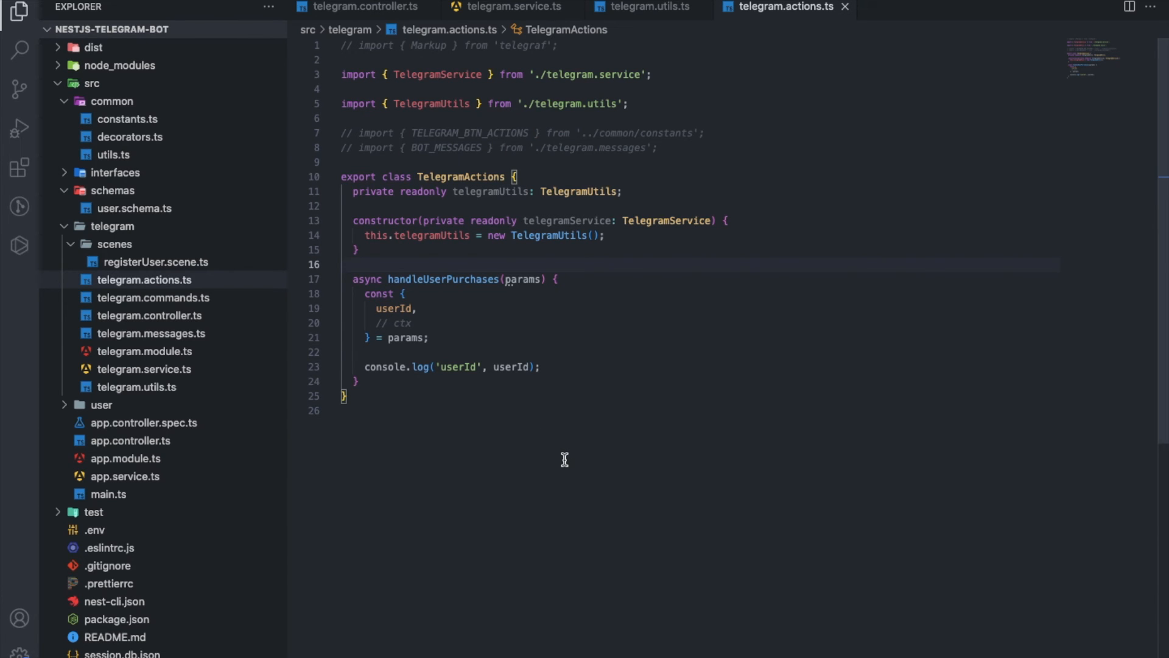
left_click(343, 265)
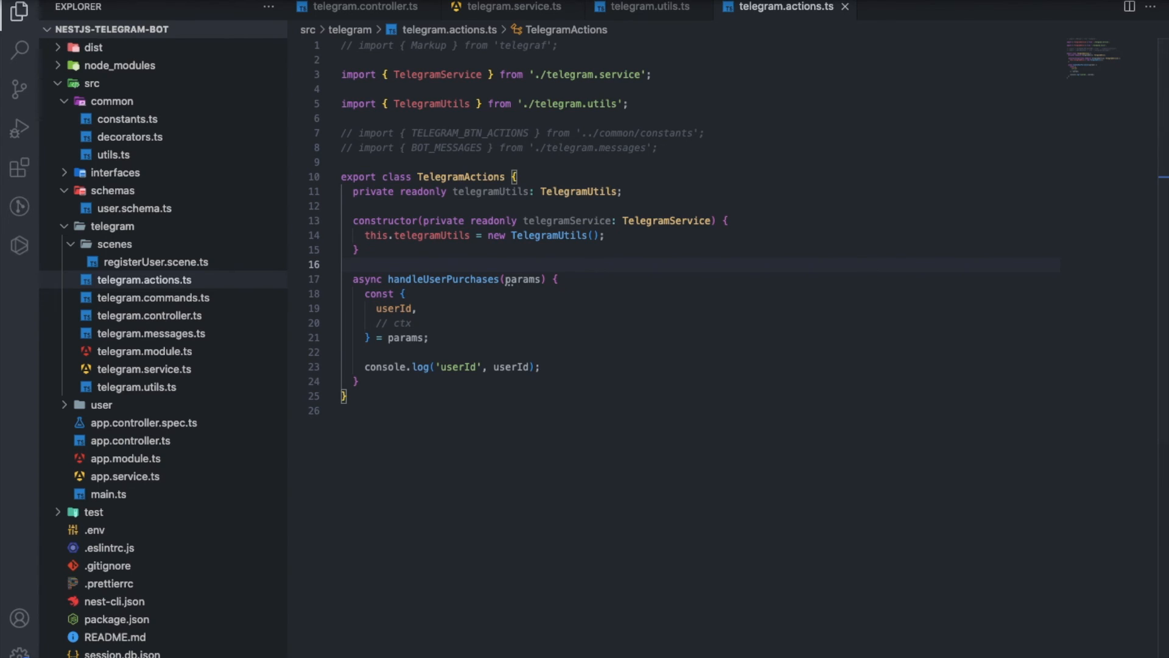
left_click(155, 297)
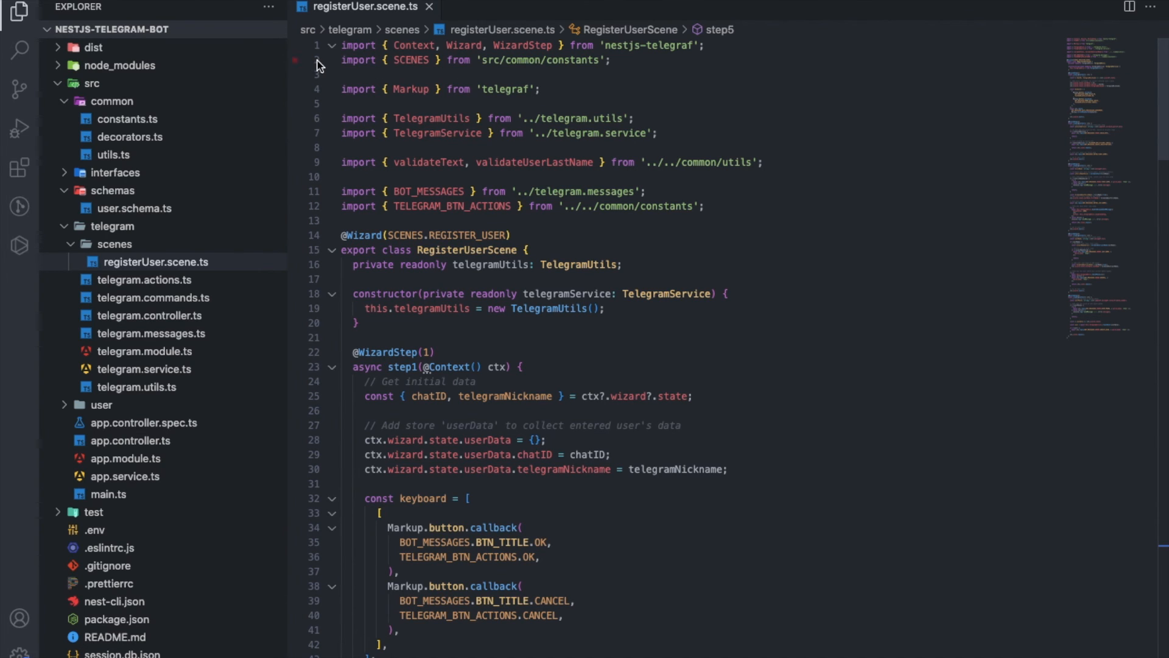
mouse_move(331, 209)
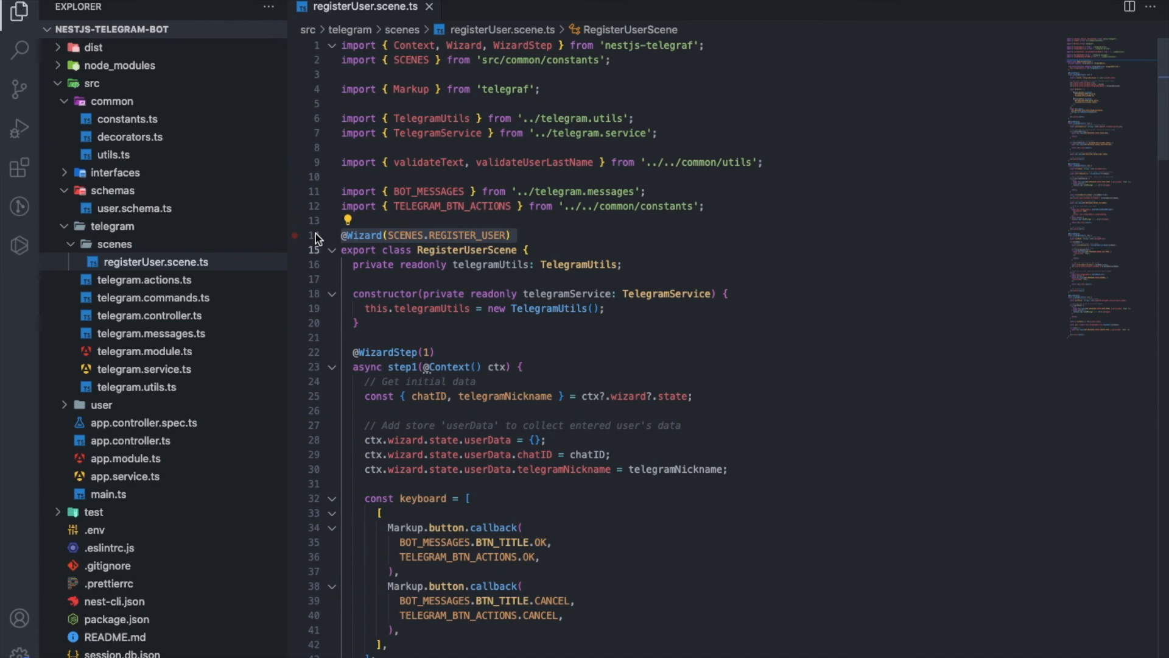
- Scroll registerUser.scene.ts from the Wizard decorator past the step handlers to the final step5 phone check
scroll("down", 3)
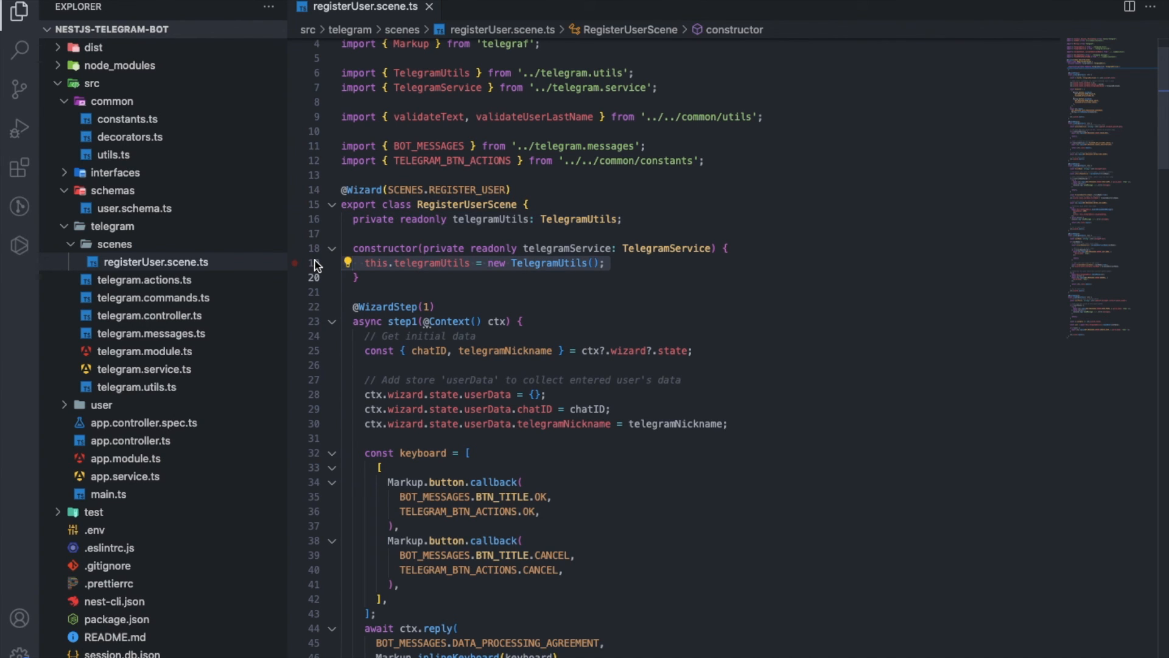
scroll("down", 3)
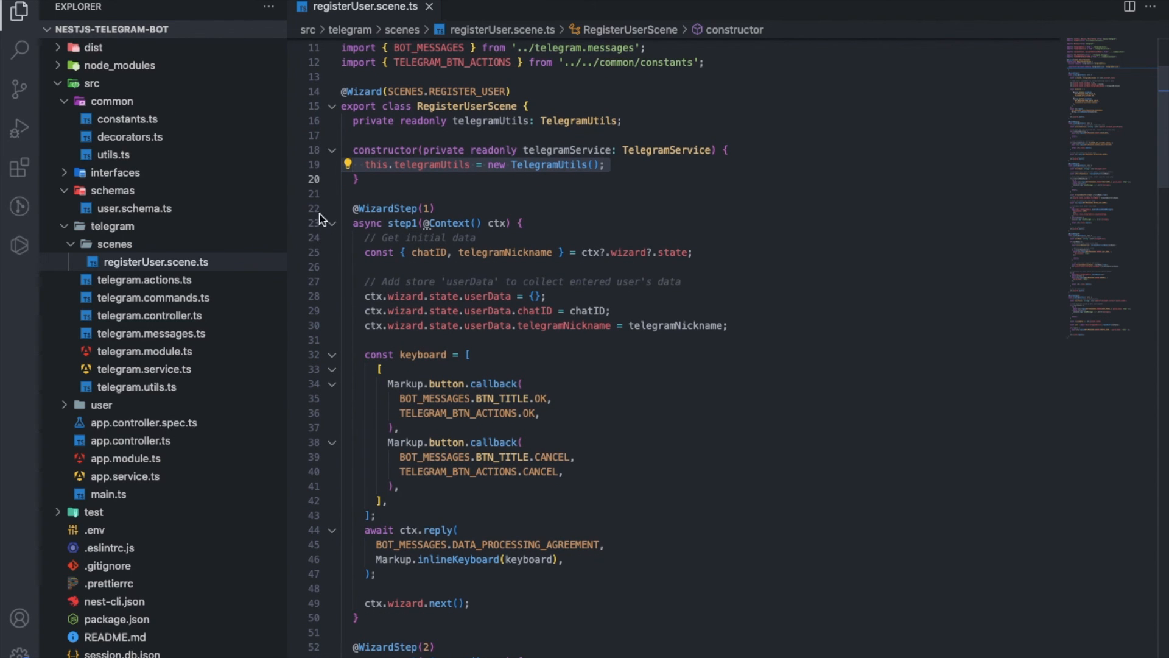
left_click(295, 208)
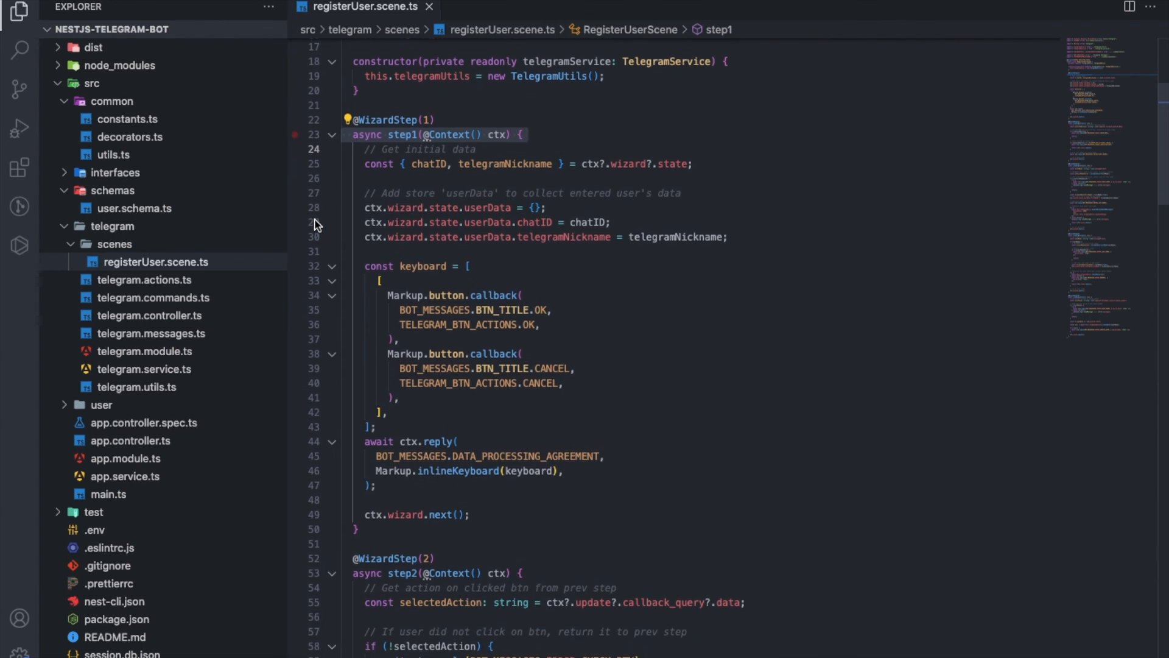
scroll("down", 3)
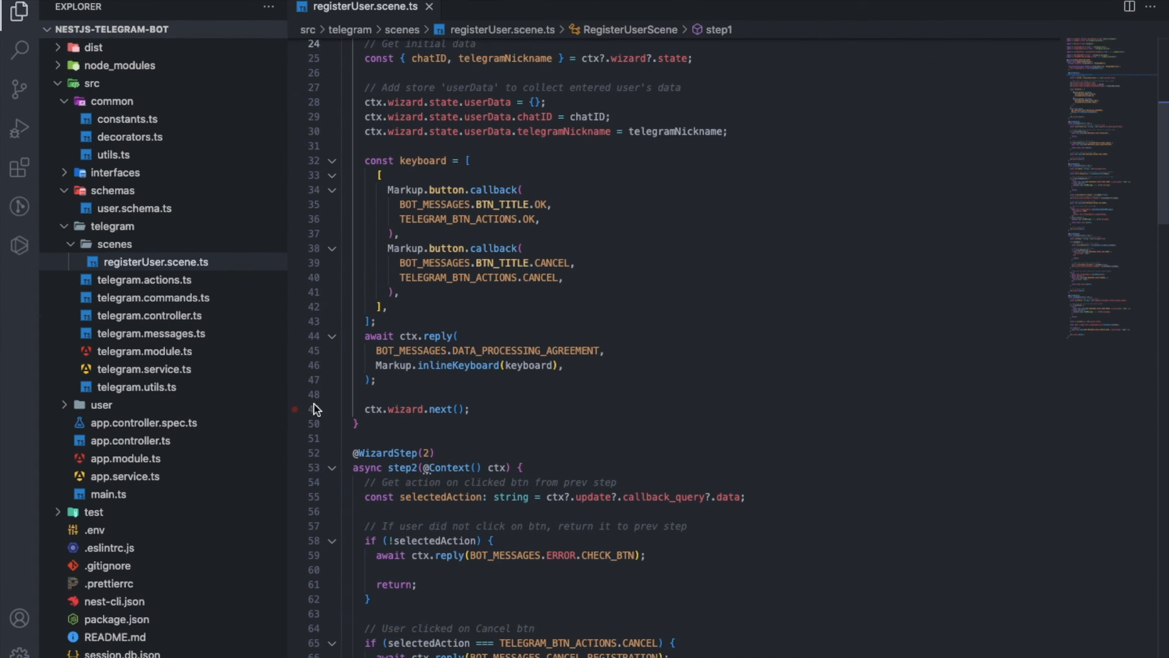
scroll("down", 3)
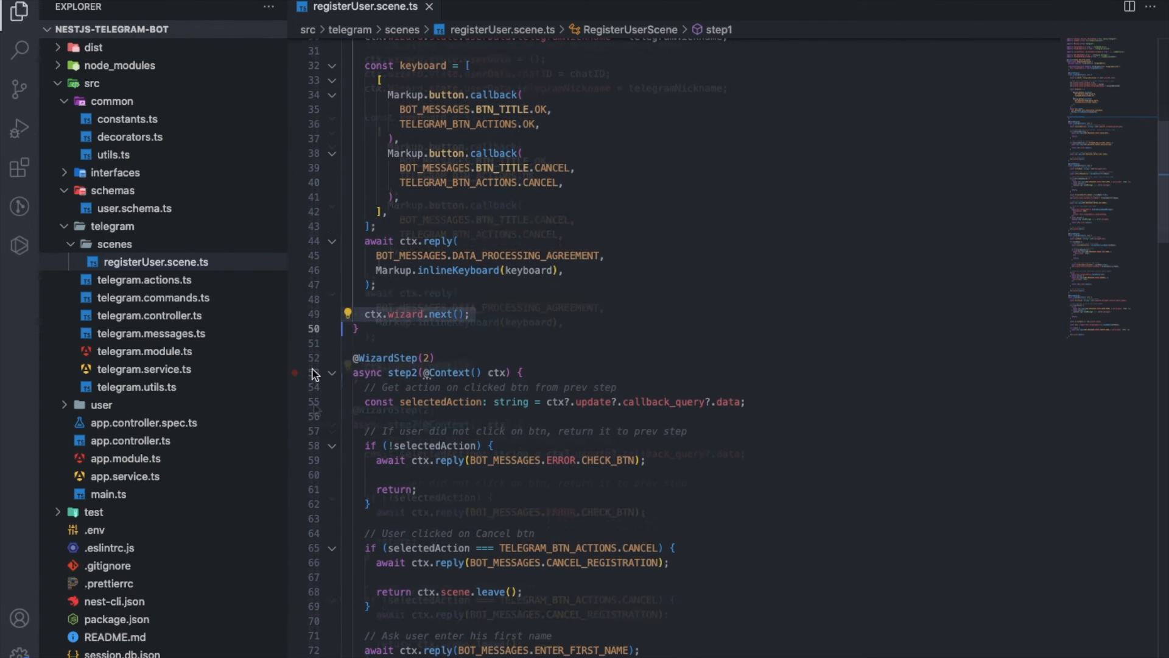
scroll("down", 3)
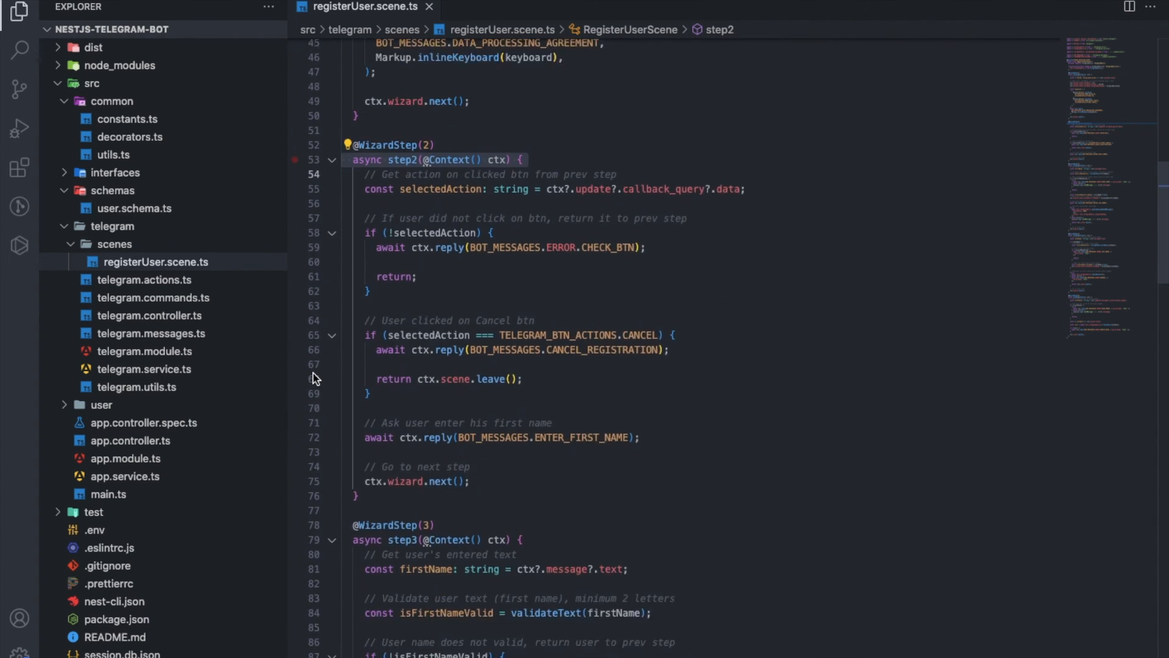
scroll("down", 3)
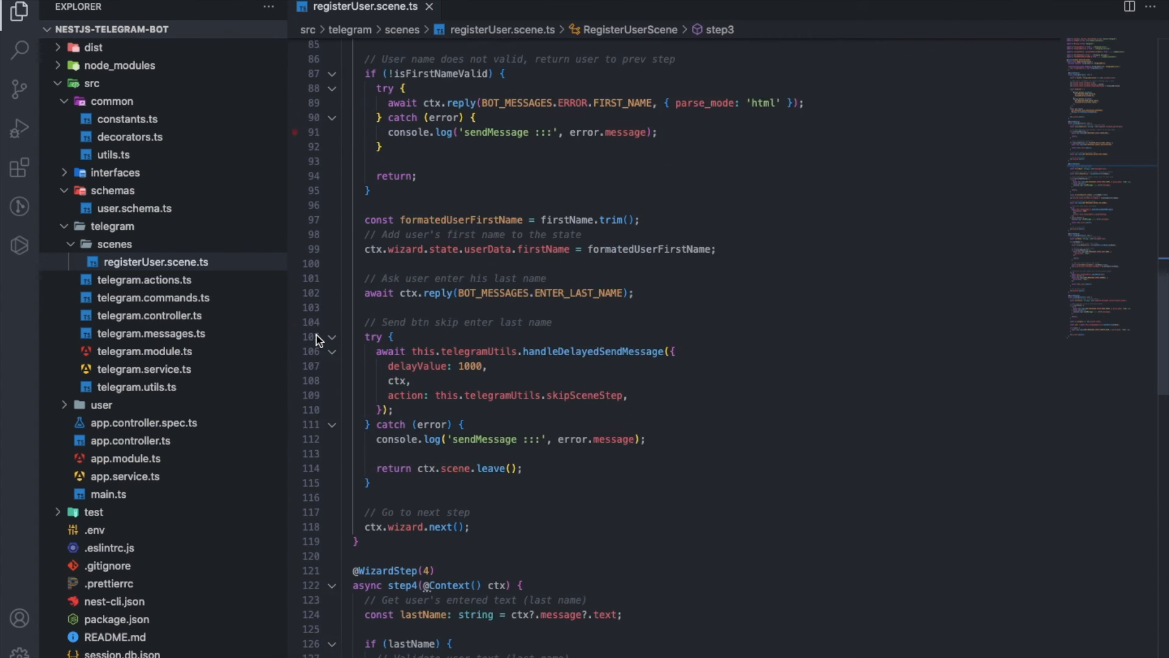
scroll("down", 3)
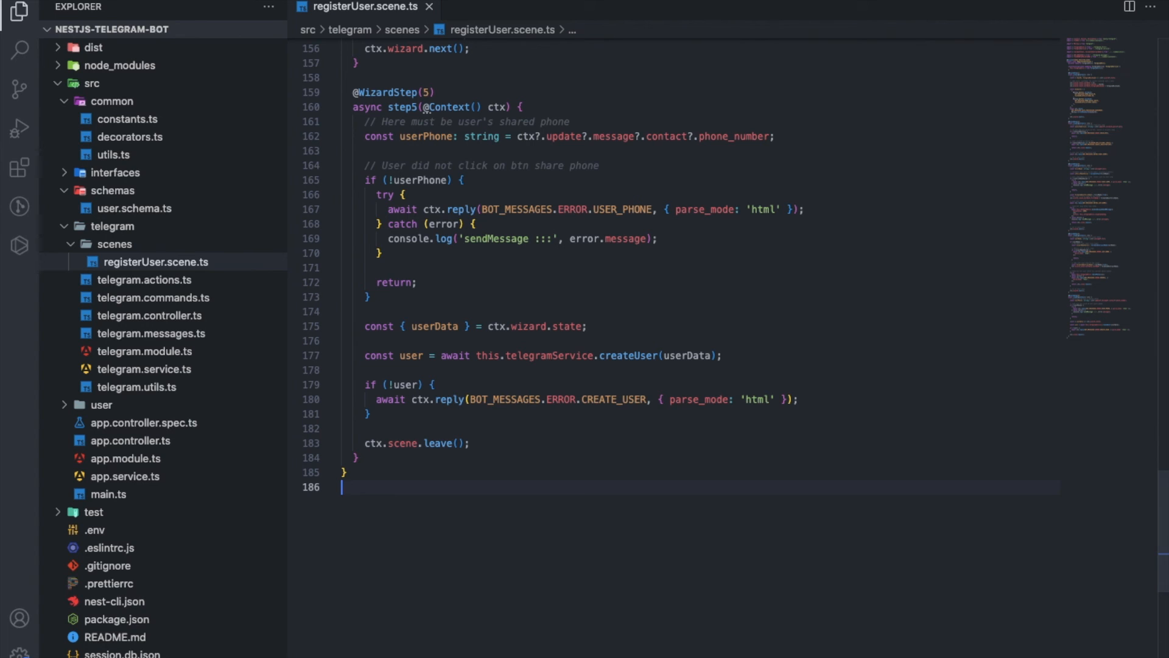
mouse_move(740, 611)
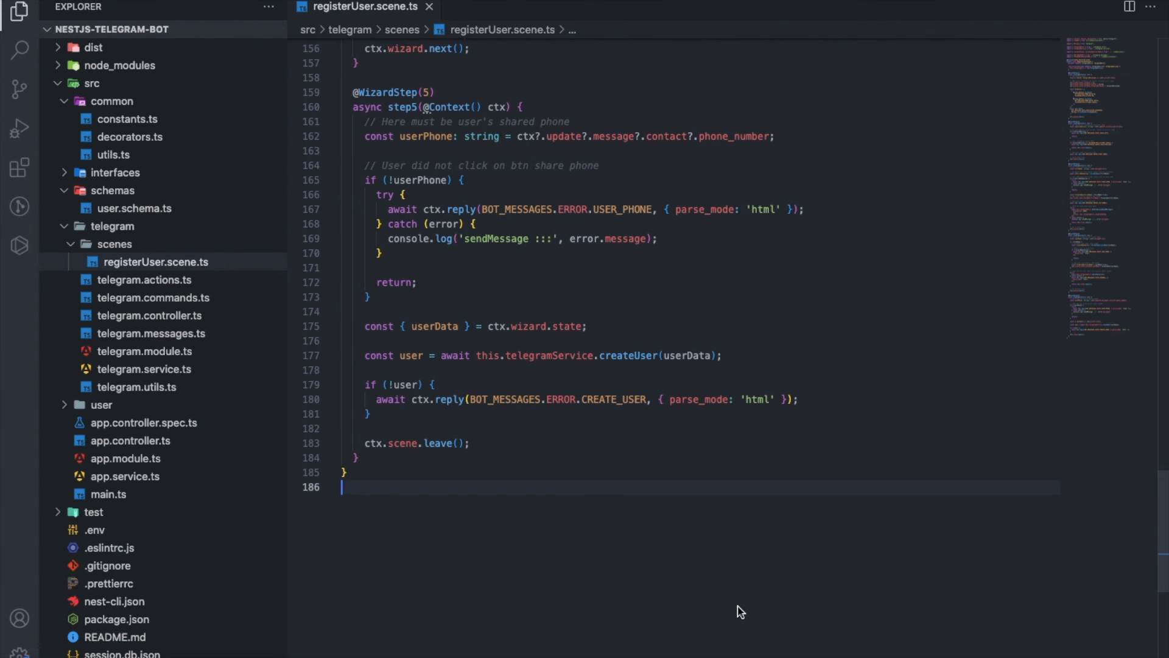
- Bring up the integrated terminal and start an npm run command at the bash prompt
key("ctrl+`")
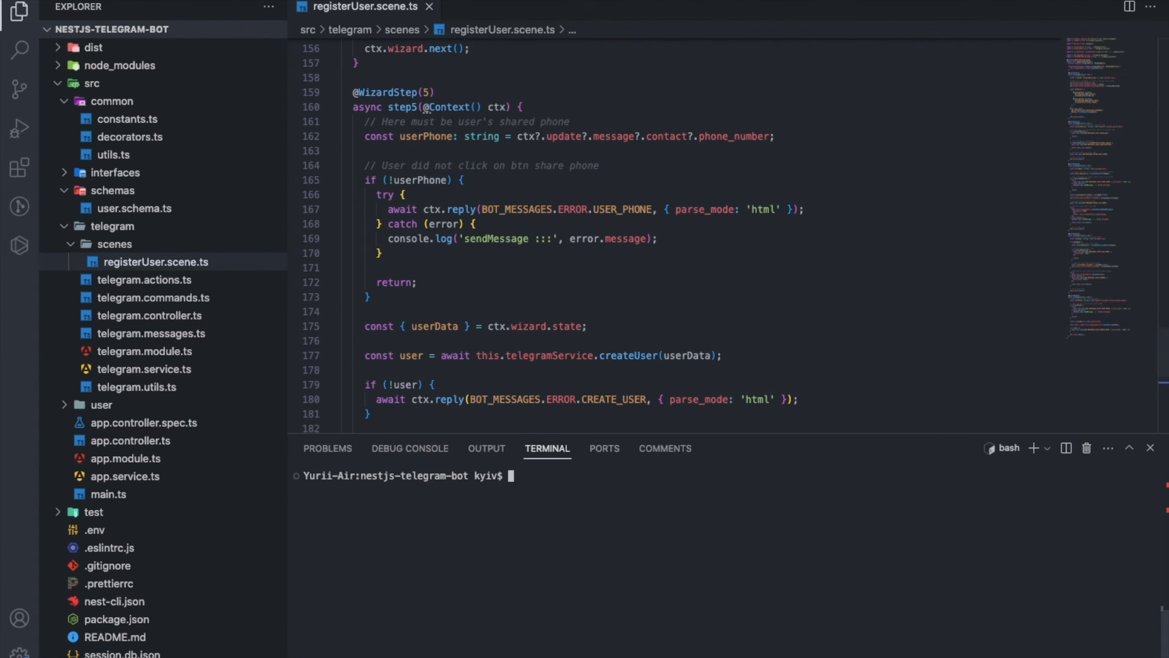
type("npm ru")
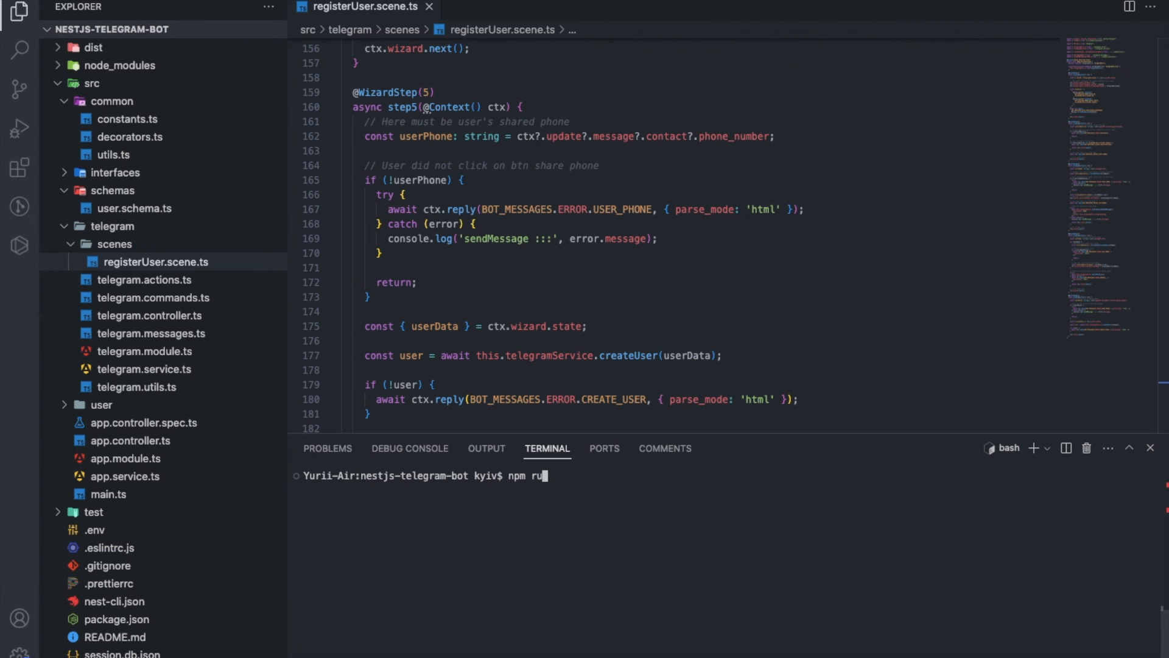